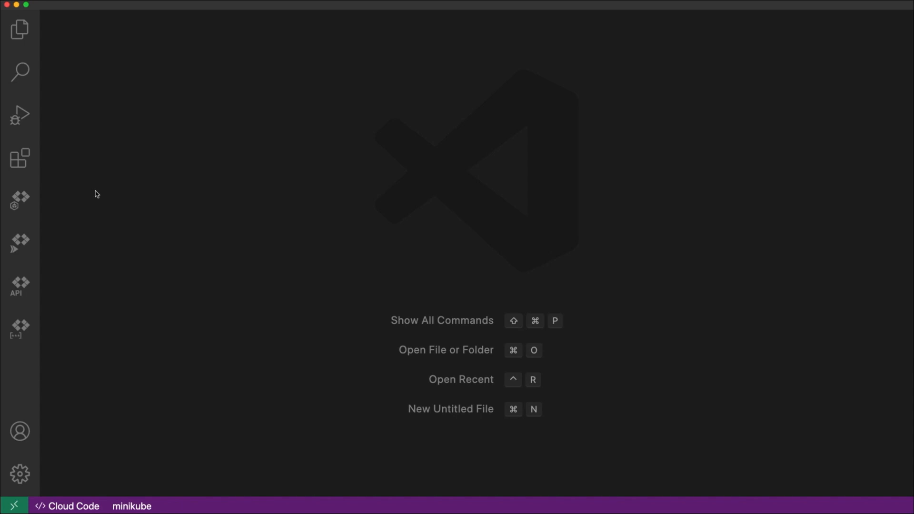
mouse_move(91, 191)
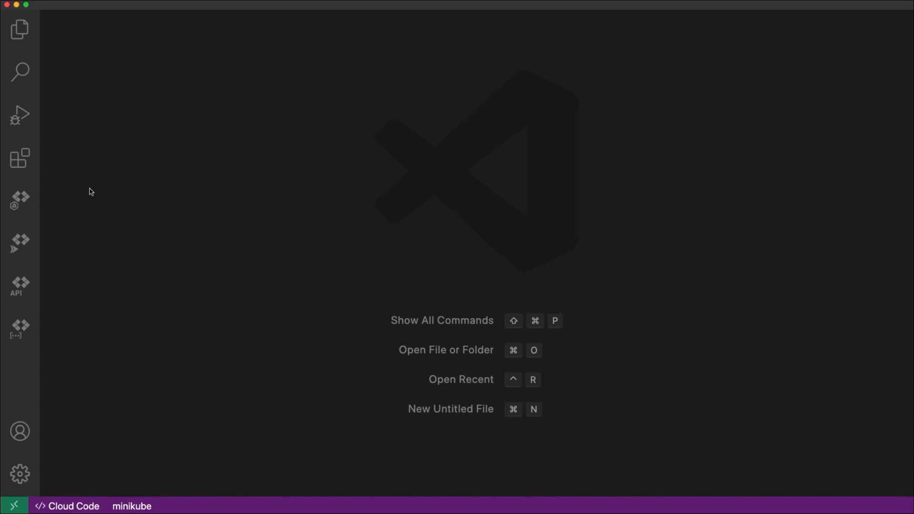
mouse_move(60, 326)
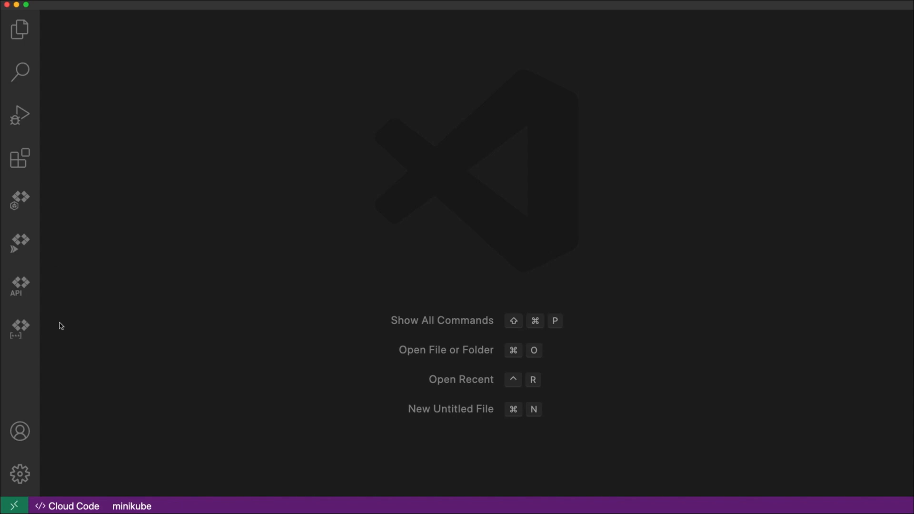
mouse_move(60, 332)
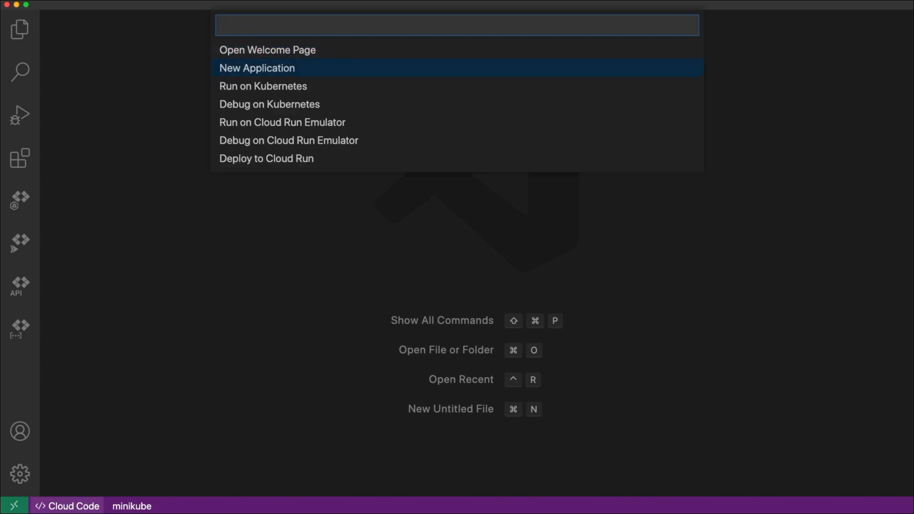
Create a Cloud Run Python (Flask) sample application, hello-world-1, in cloud-code-samples.
left_click(256, 68)
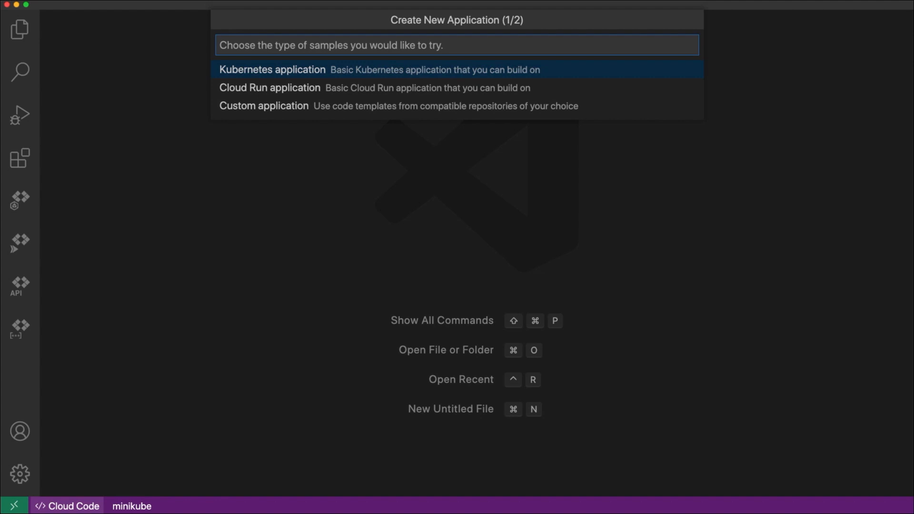
left_click(270, 87)
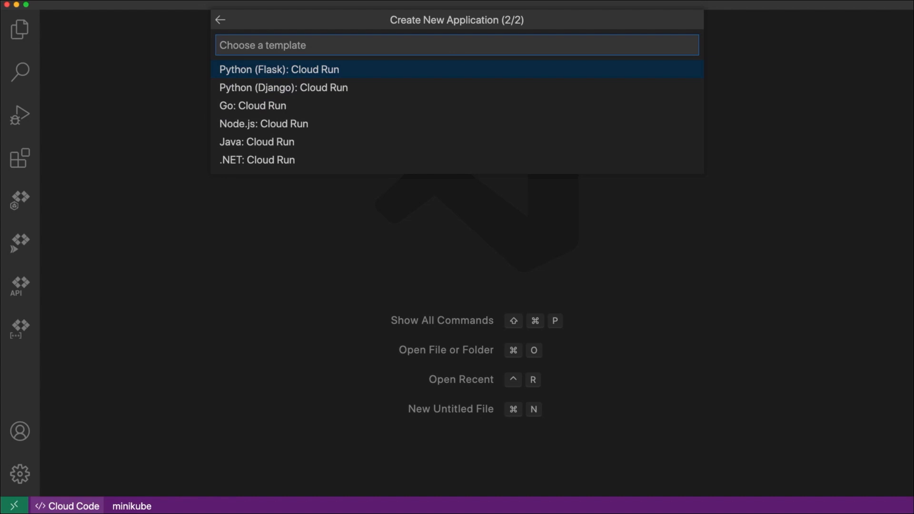
key("Escape")
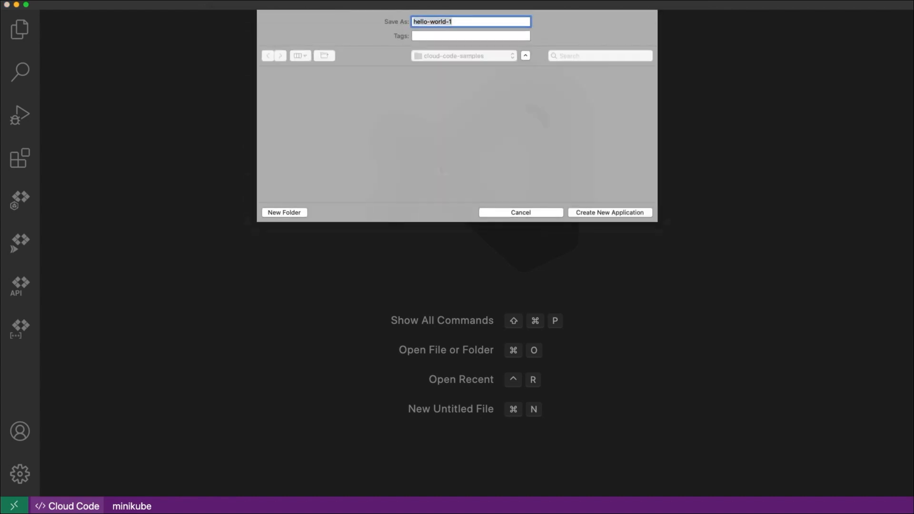
left_click(608, 212)
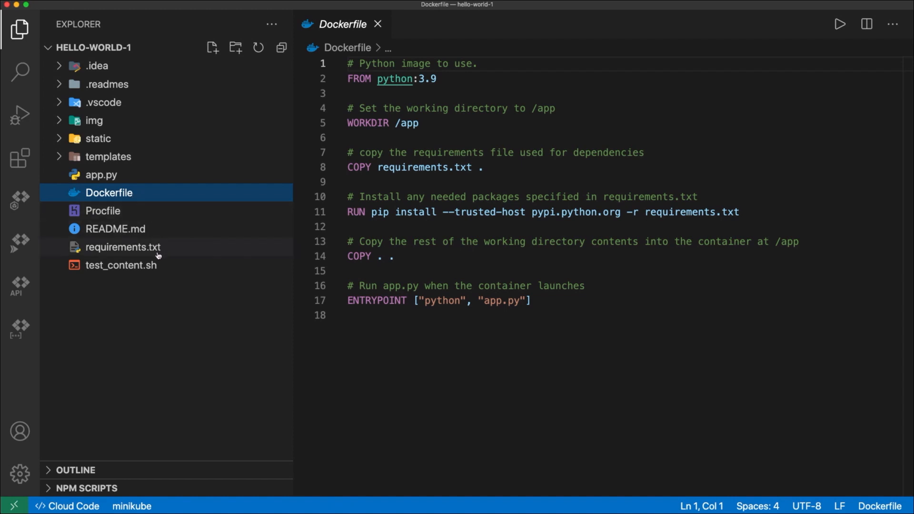
View requirements.txt listing the Flask, requests and ptvsd dependencies.
left_click(123, 246)
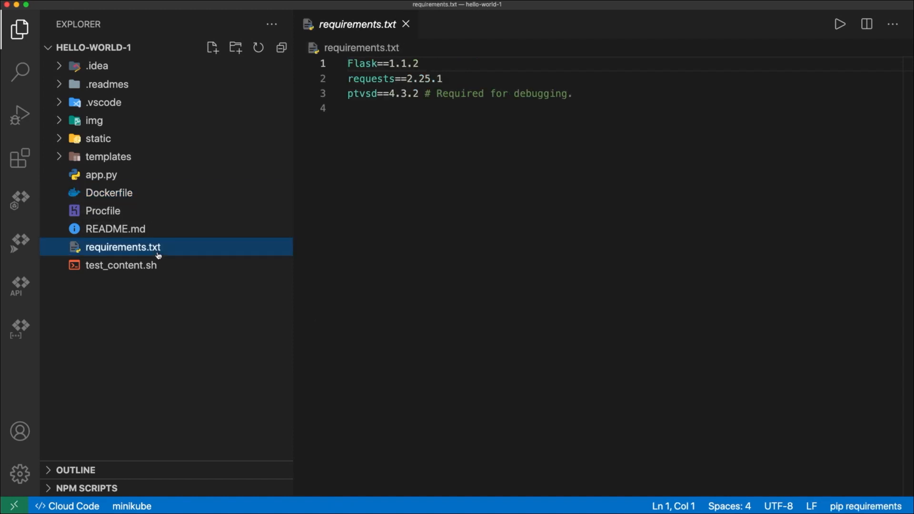
mouse_move(277, 140)
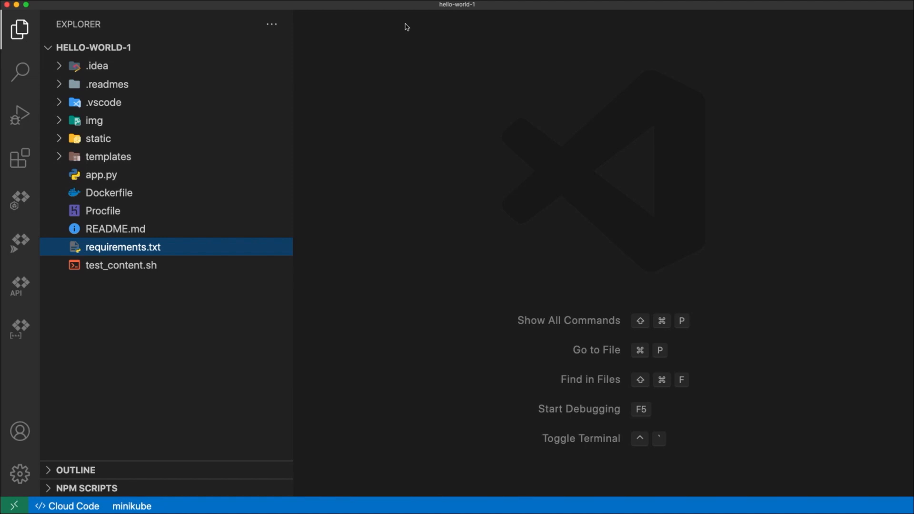
mouse_move(183, 410)
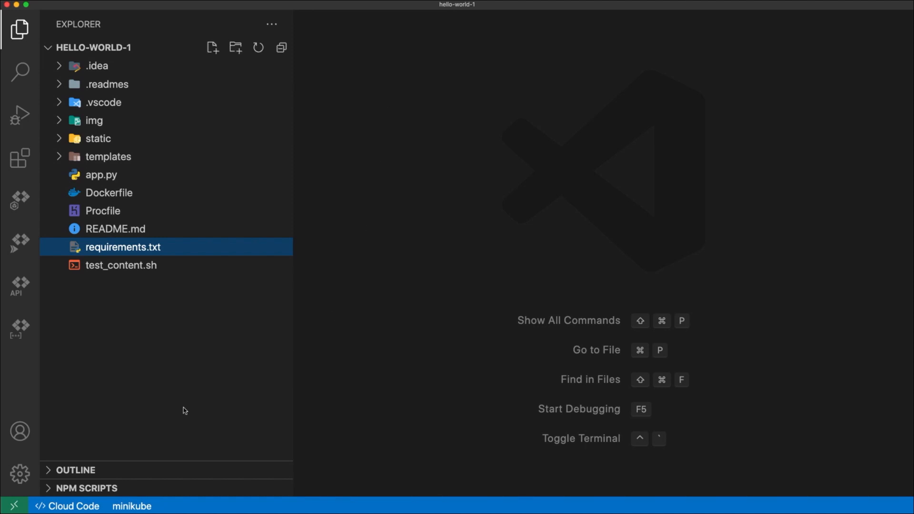
Start a Run on Cloud Run Emulator configuration and reserve 1 dedicated vCPU in Advanced Settings.
left_click(72, 506)
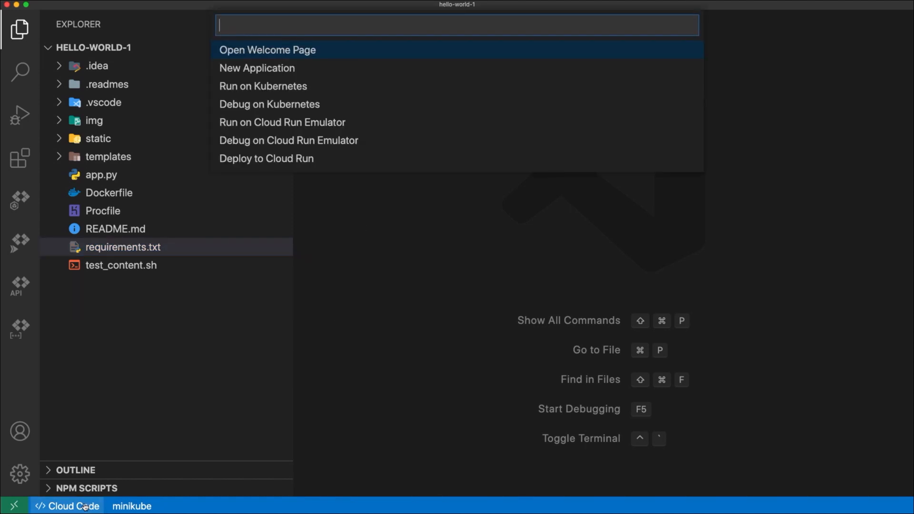
mouse_move(269, 103)
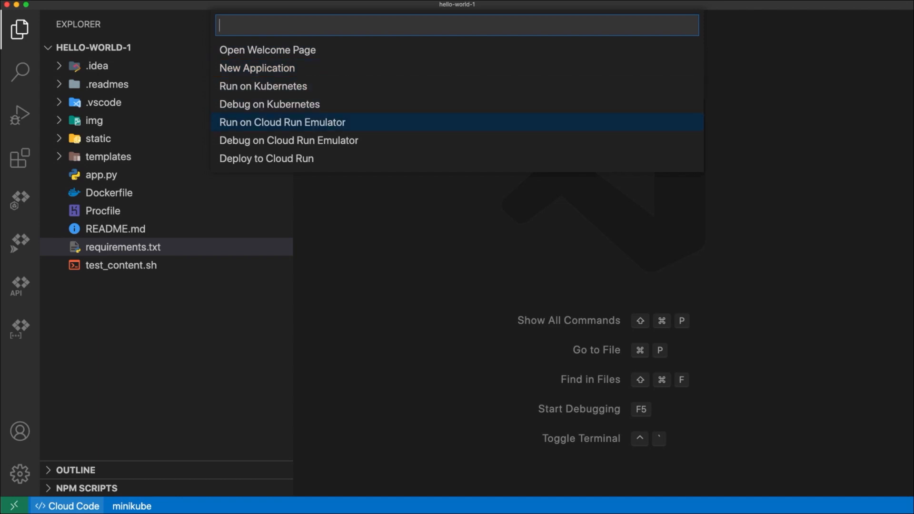
left_click(282, 123)
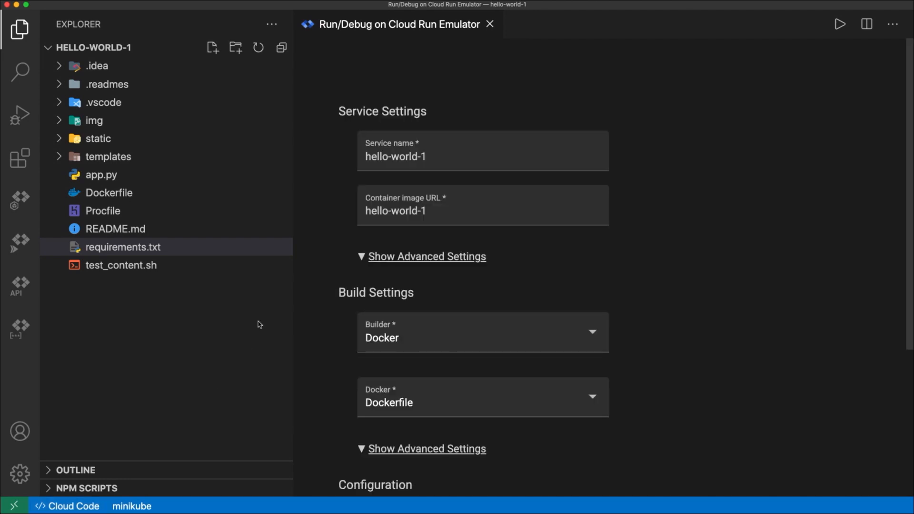
left_click(427, 256)
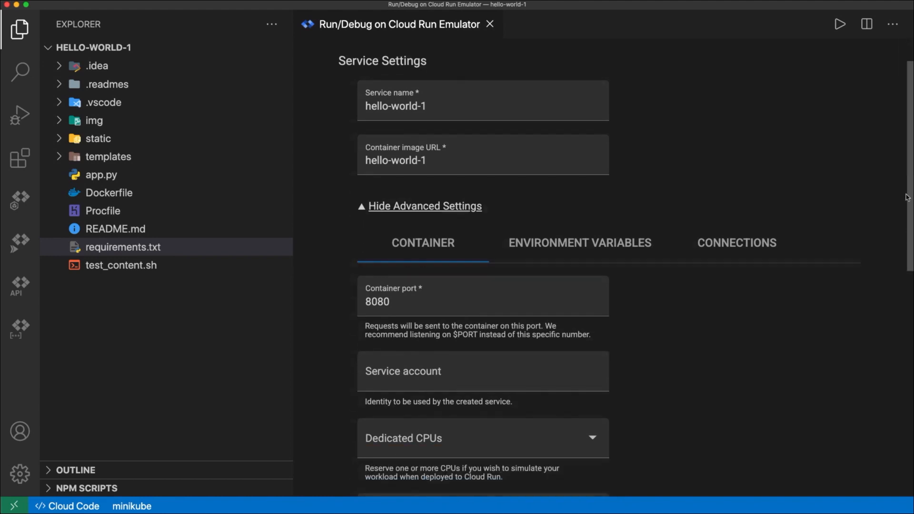
scroll("down", 3)
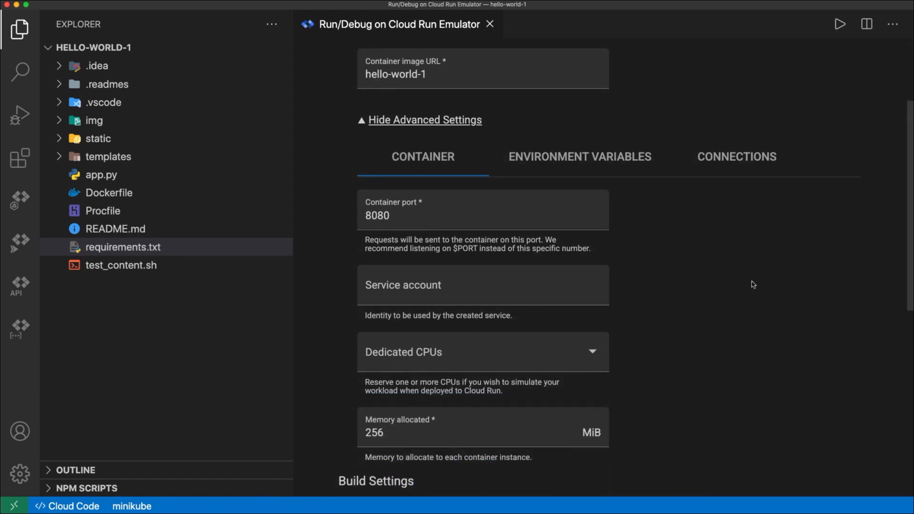
mouse_move(720, 312)
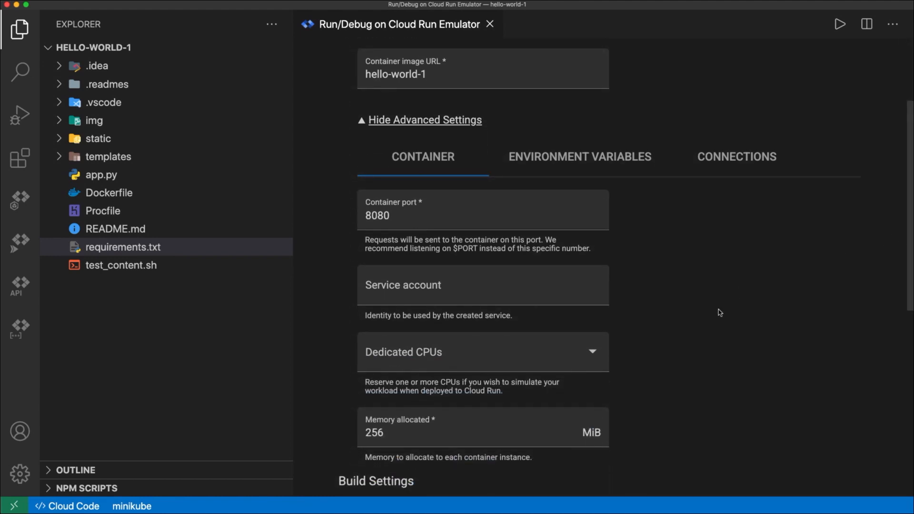
mouse_move(620, 362)
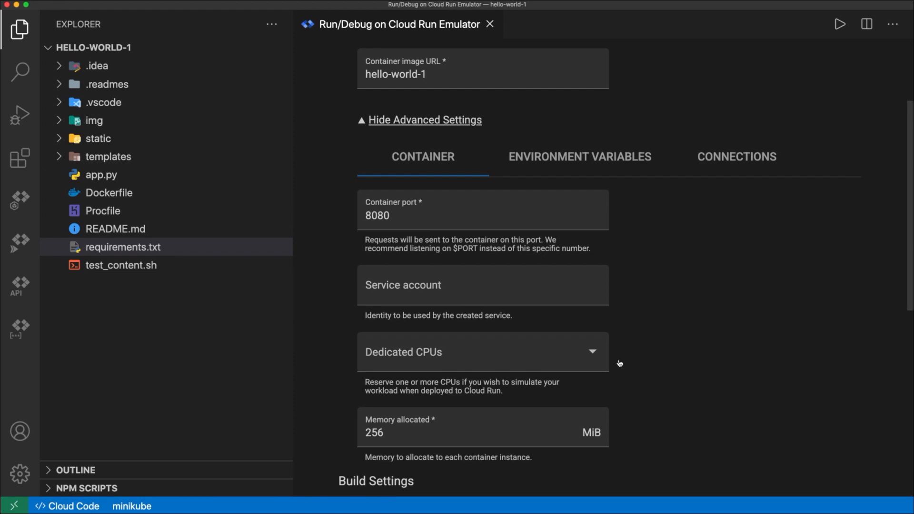
left_click(483, 352)
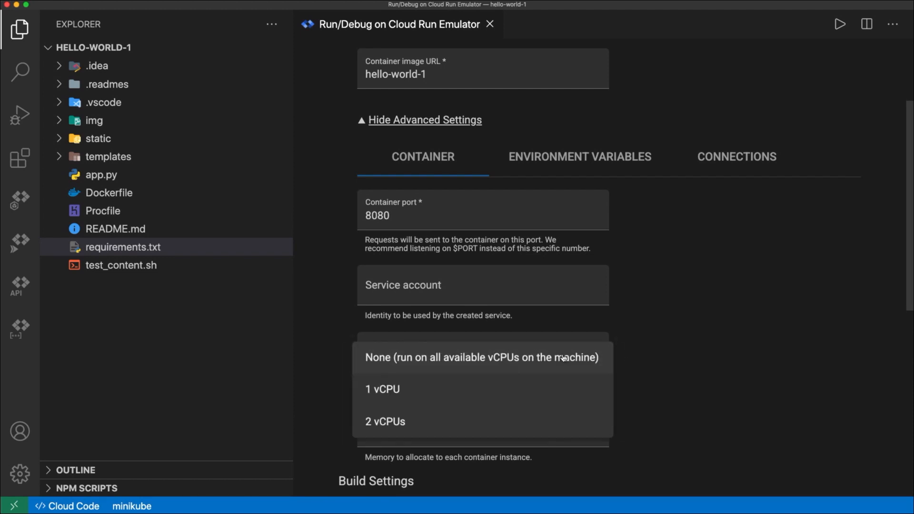
left_click(383, 388)
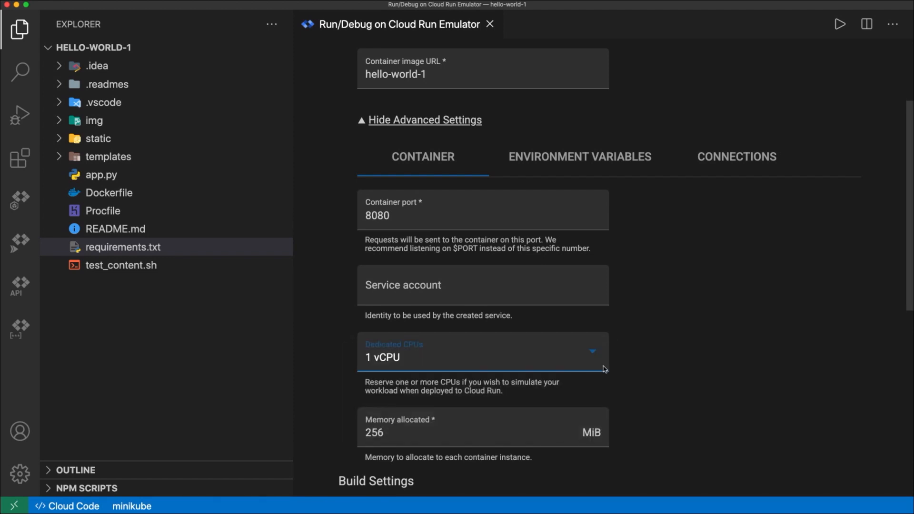
mouse_move(606, 140)
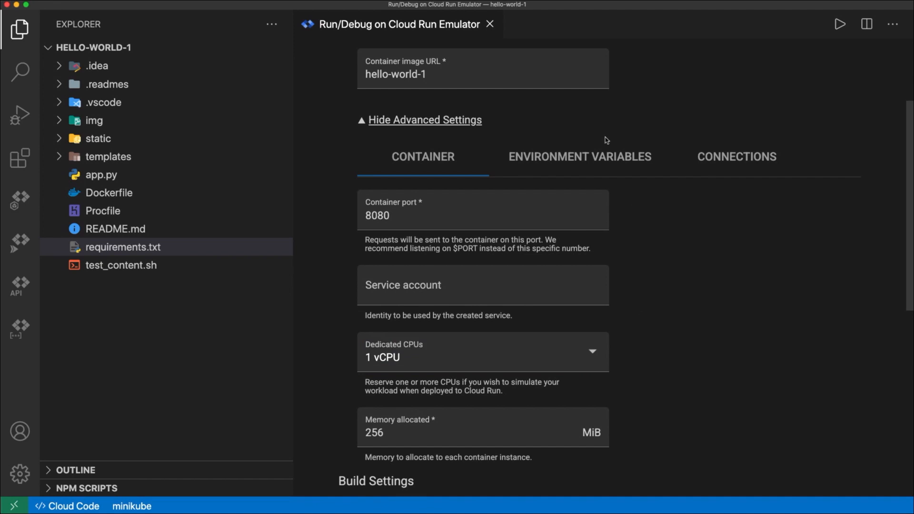
Review the Environment Variables and Cloud SQL Connections settings.
left_click(579, 156)
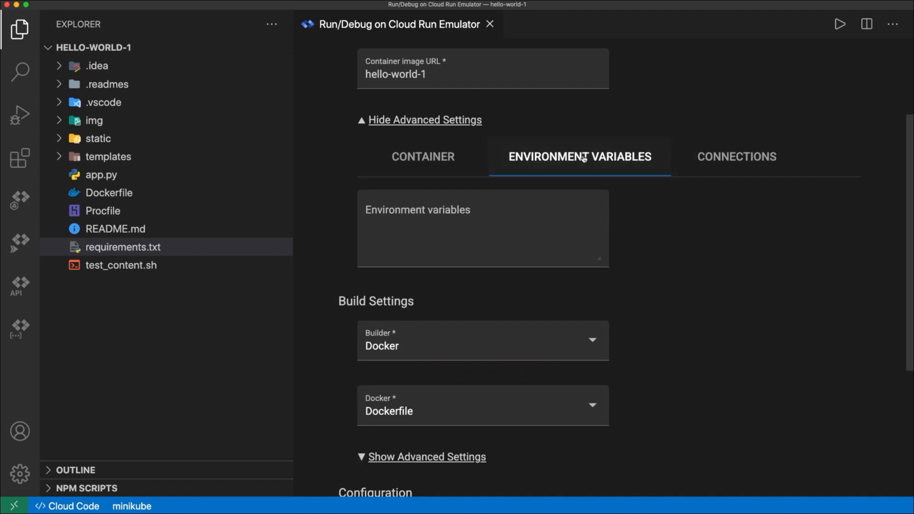
mouse_move(690, 167)
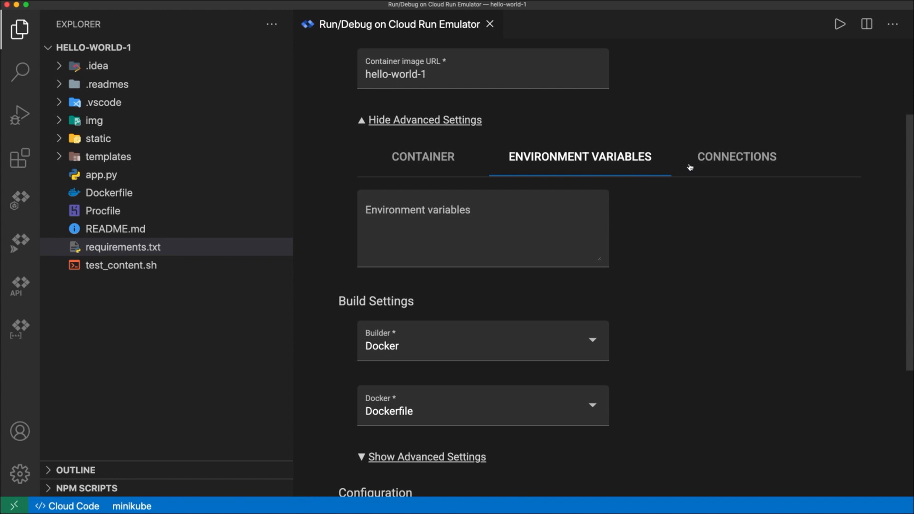
left_click(736, 156)
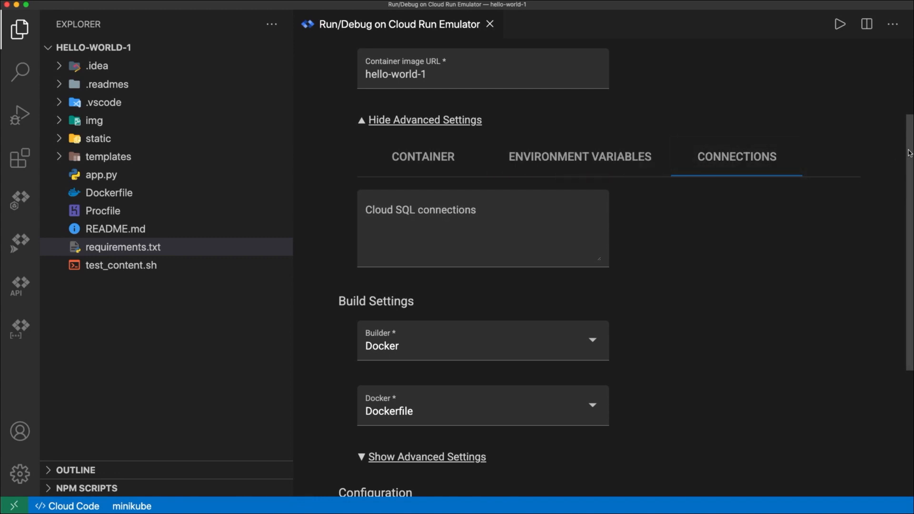
Keep Docker as the builder using the Dockerfile and review the advanced build settings.
scroll("down", 3)
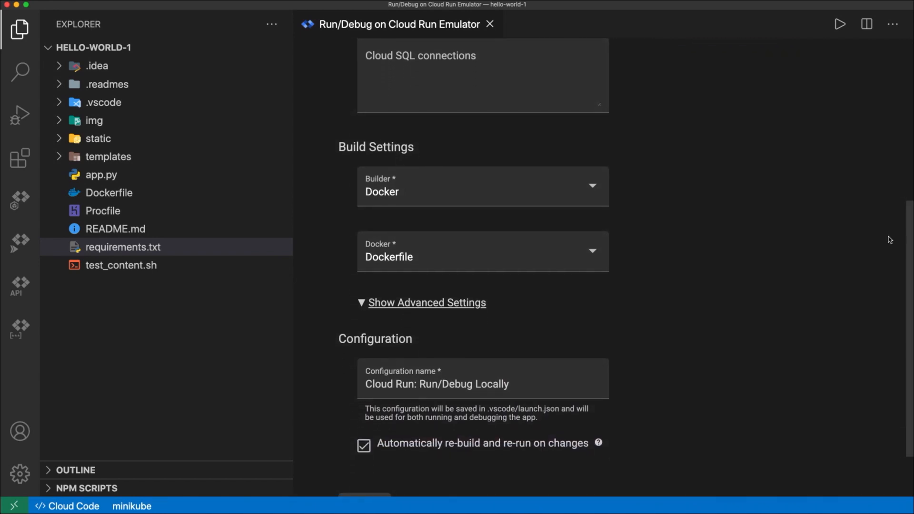
left_click(482, 186)
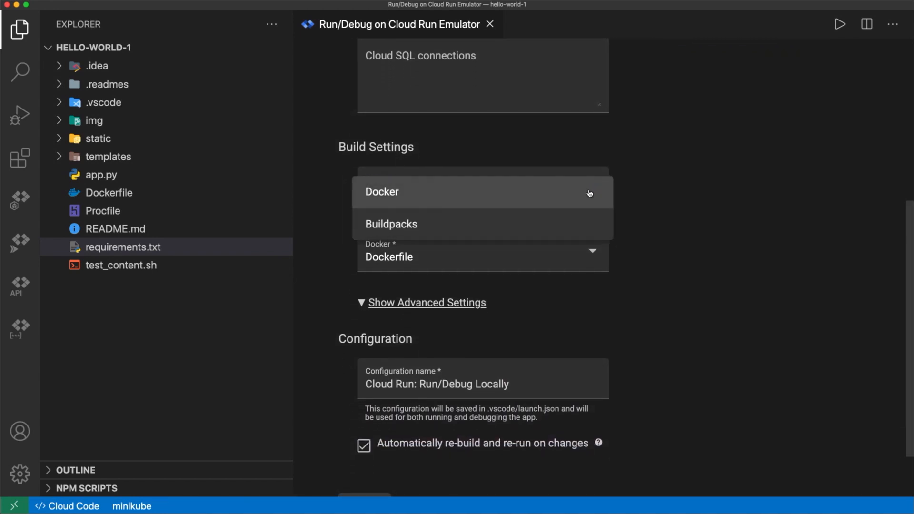
mouse_move(605, 203)
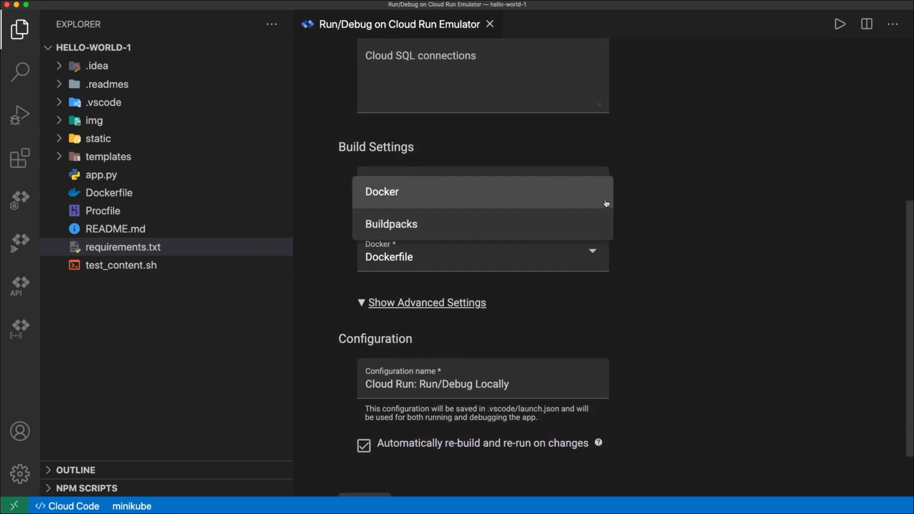
left_click(381, 191)
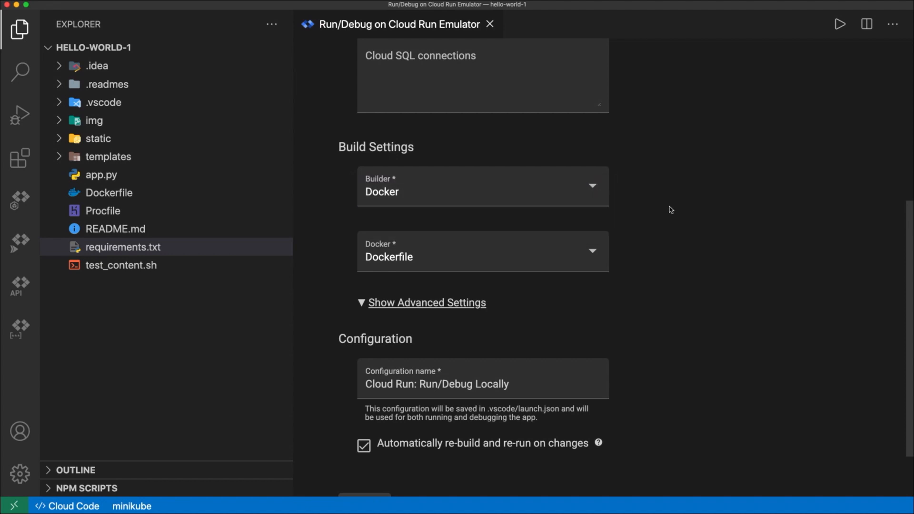
scroll("down", 3)
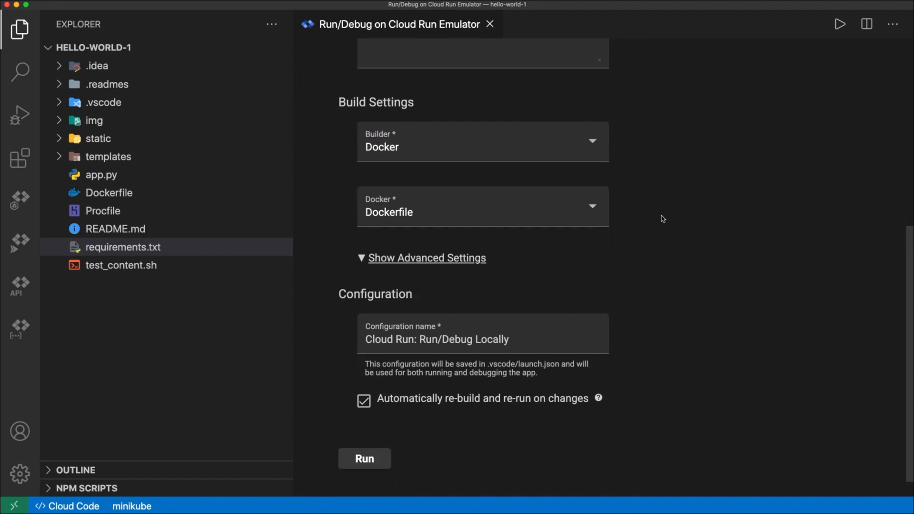
left_click(426, 258)
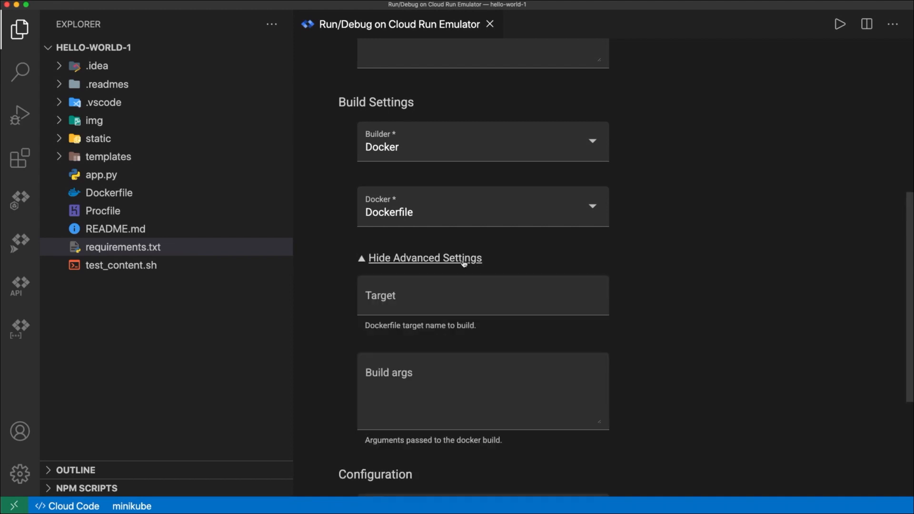
left_click(425, 258)
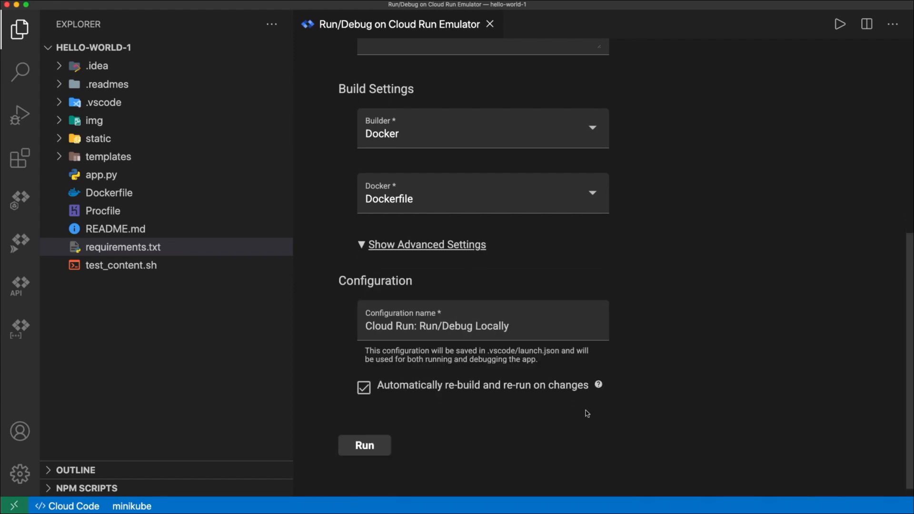
mouse_move(417, 399)
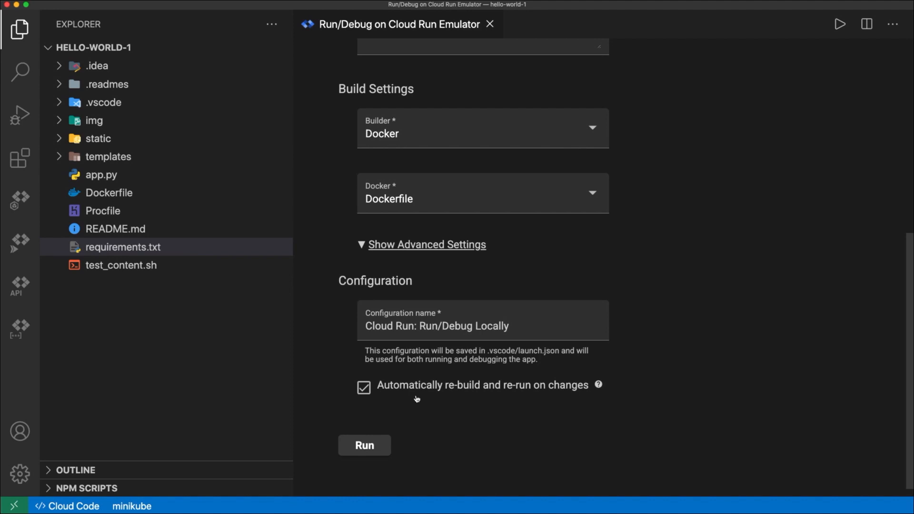
mouse_move(514, 398)
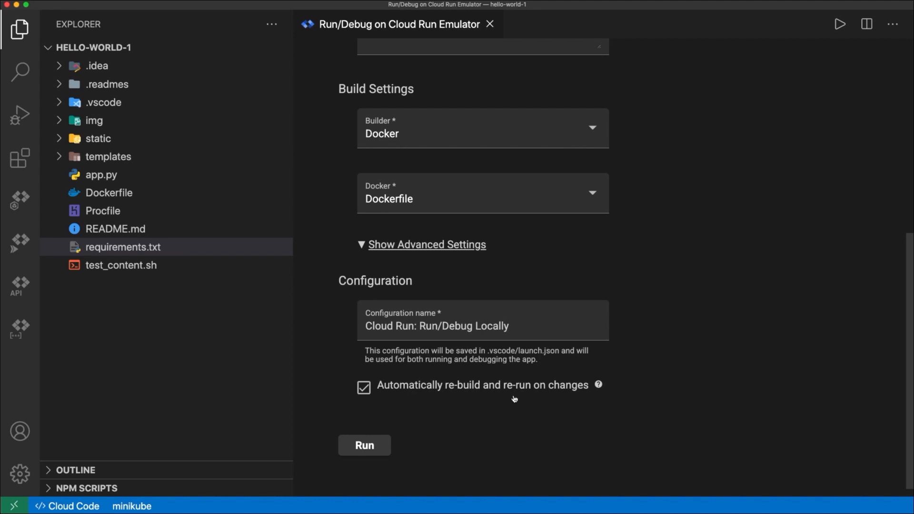
Run hello-world-1 on the local emulator until Deployment Successful, forwarded to localhost:8080.
left_click(364, 445)
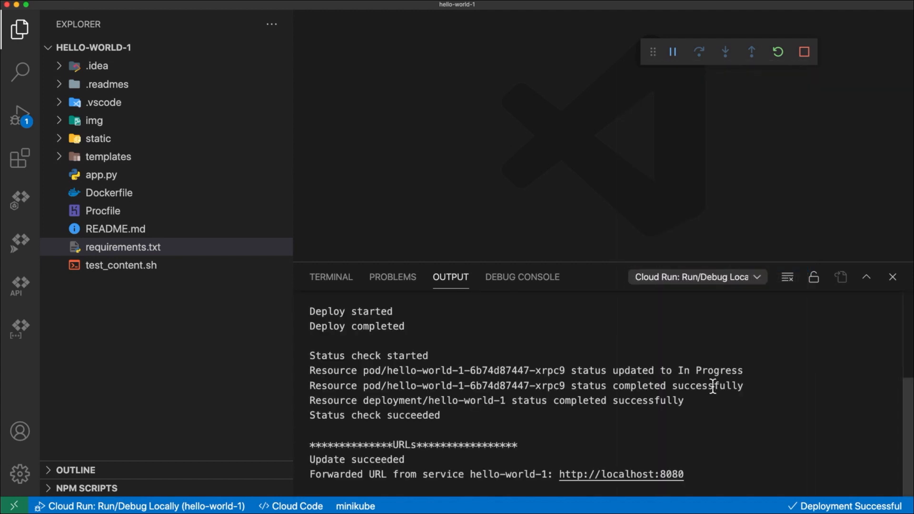
scroll("down", 3)
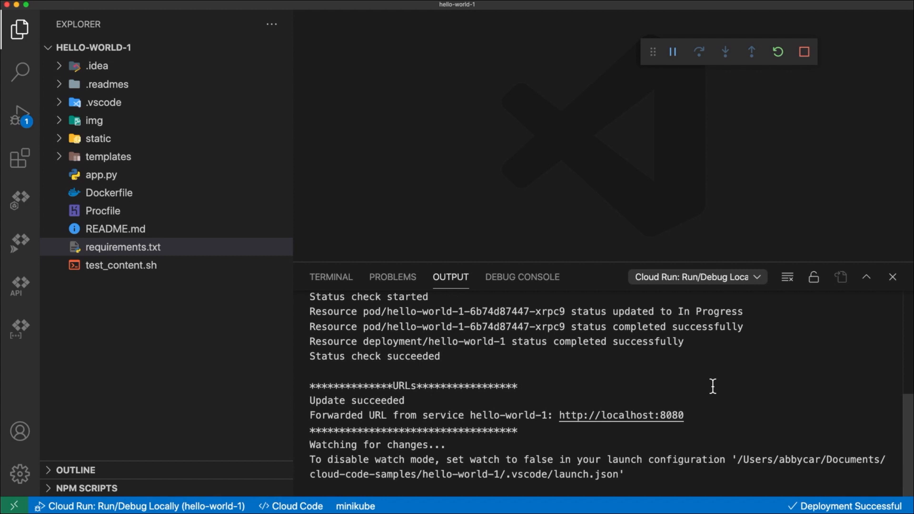
mouse_move(481, 453)
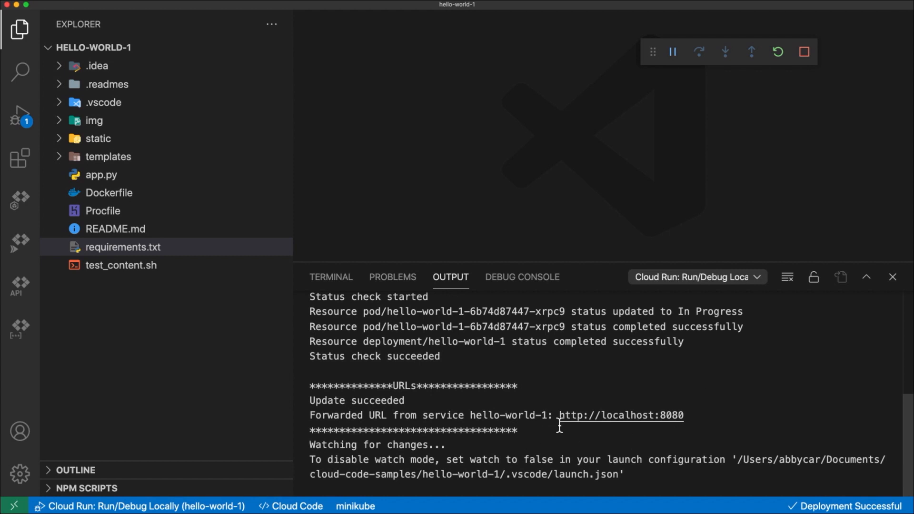
left_click(297, 505)
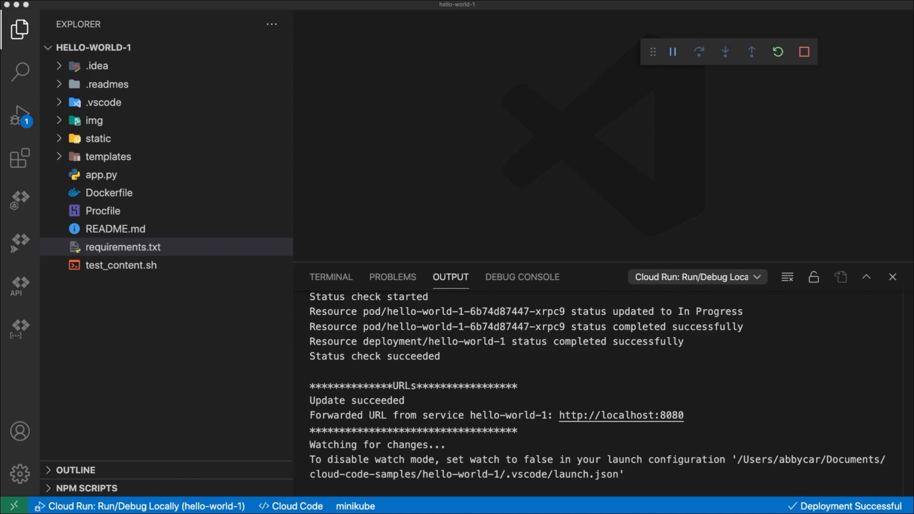
left_click(619, 415)
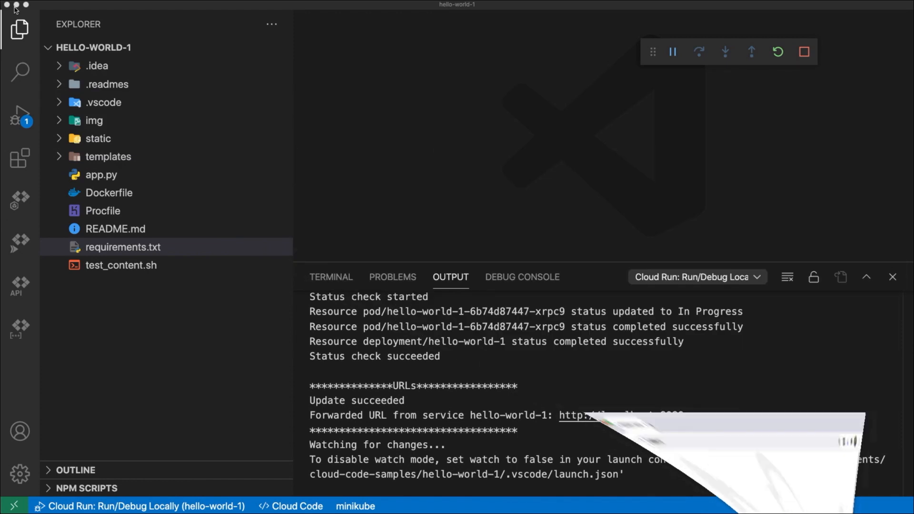
Replace app.py's "It's running!" greeting with "This is my service!" and save to redeploy.
double_click(100, 175)
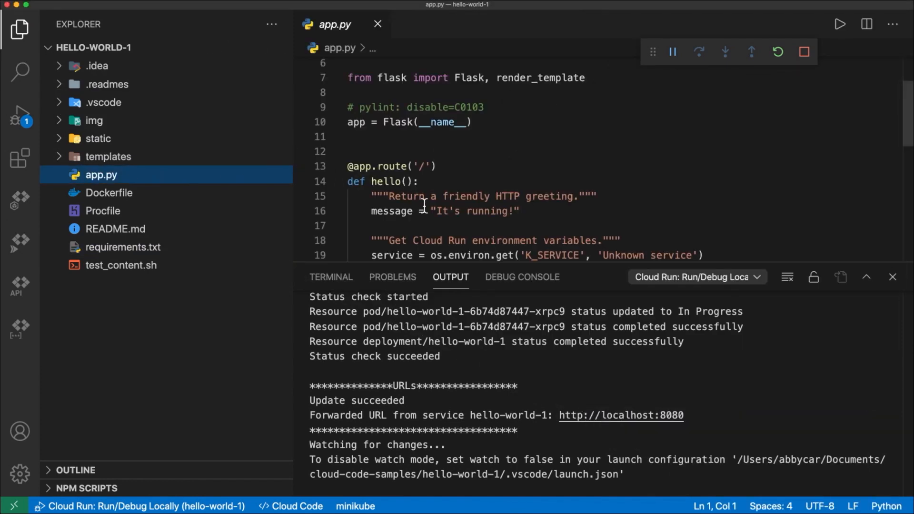
double_click(461, 211)
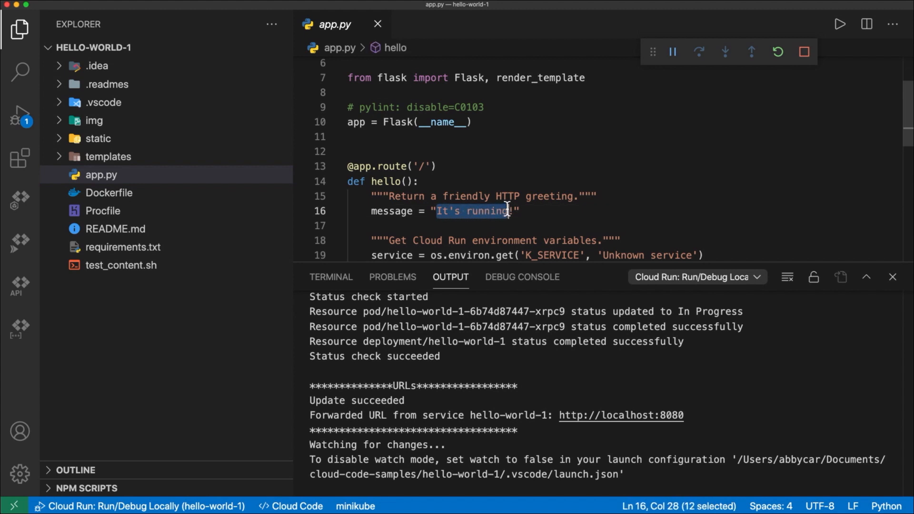
type("This is")
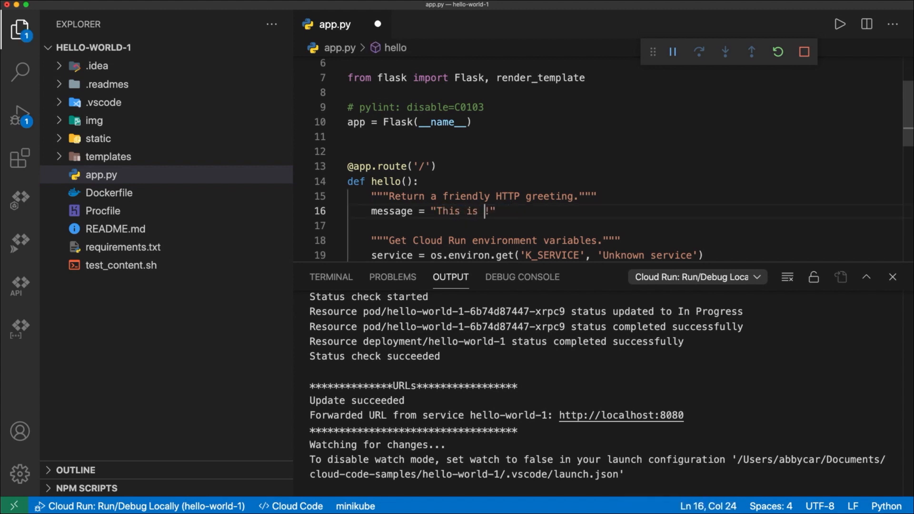
type("my service")
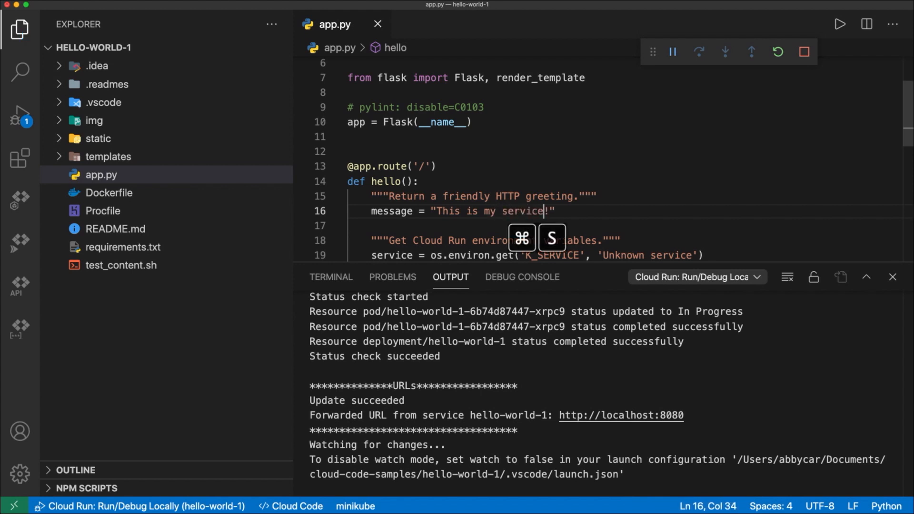
key("cmd+s")
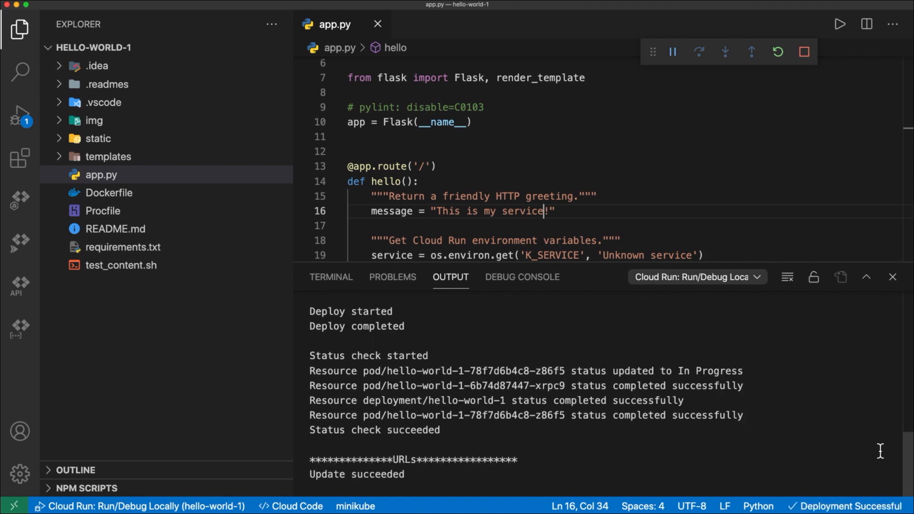
scroll("down", 3)
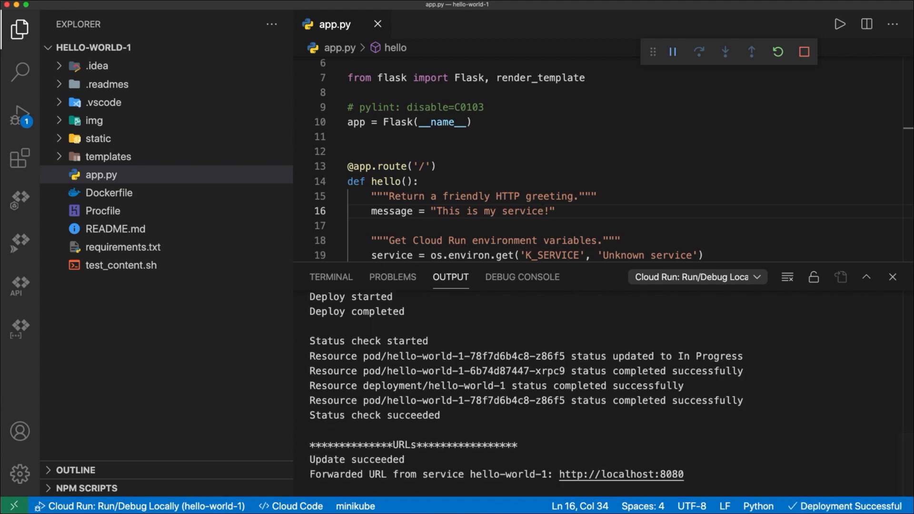
Reload localhost:8080 in Chrome to see the heading "This is my service!".
left_click(620, 474)
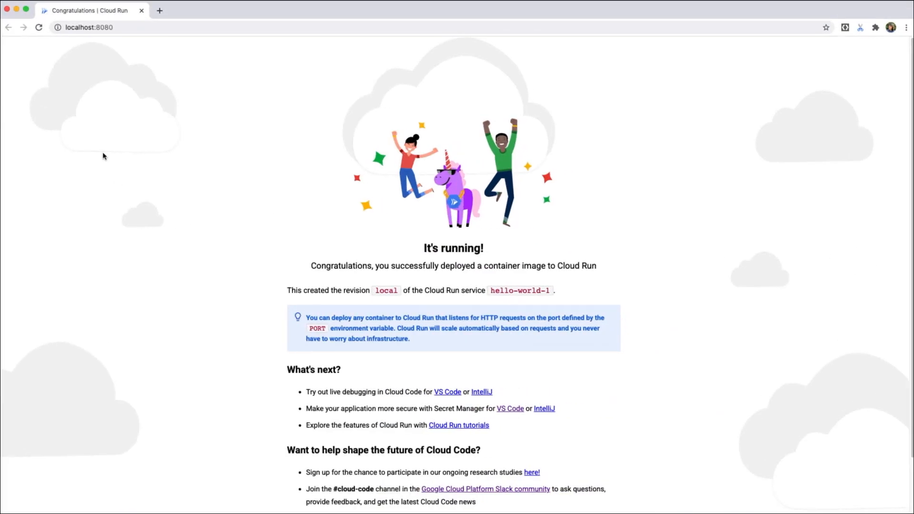
left_click(38, 28)
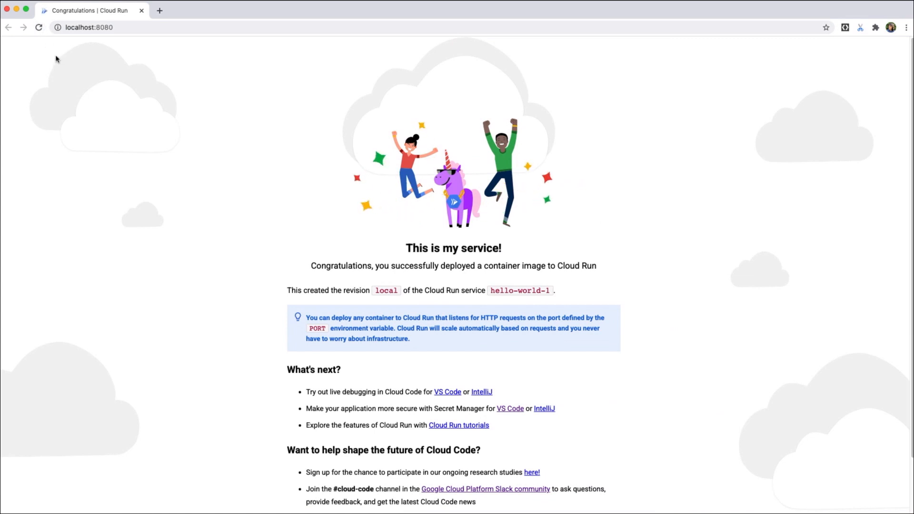
mouse_move(94, 64)
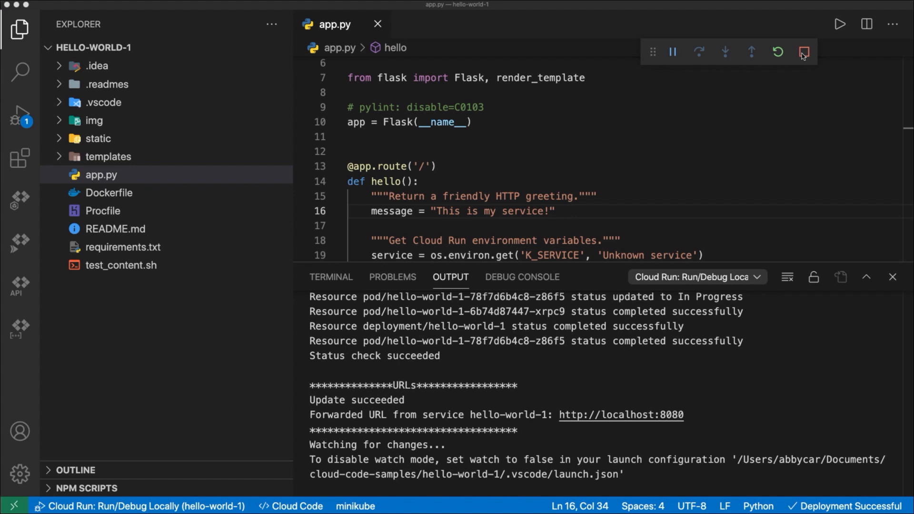
Stop the local run and start debugging from the Run and Debug panel.
left_click(804, 51)
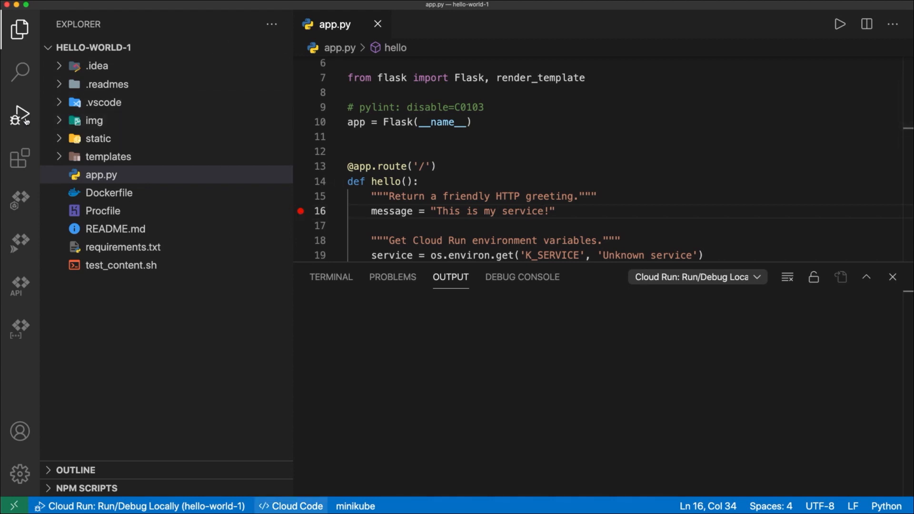
left_click(19, 114)
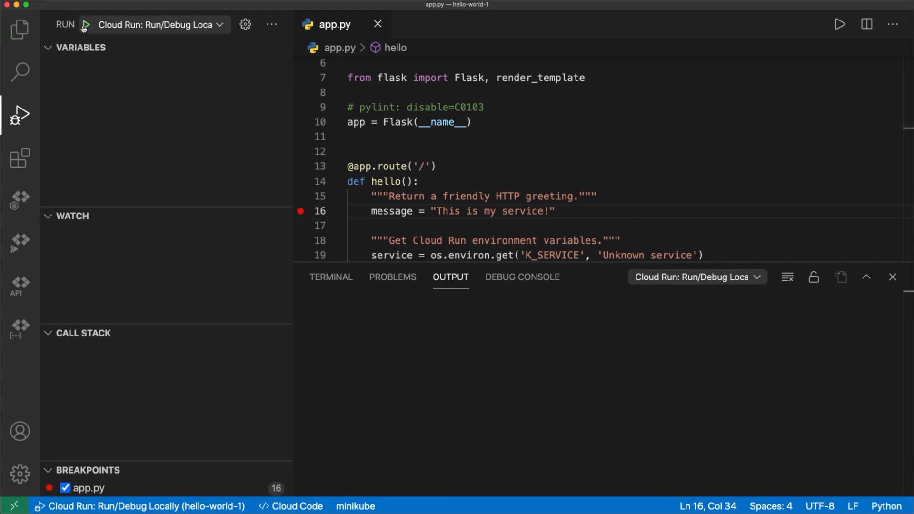
left_click(85, 24)
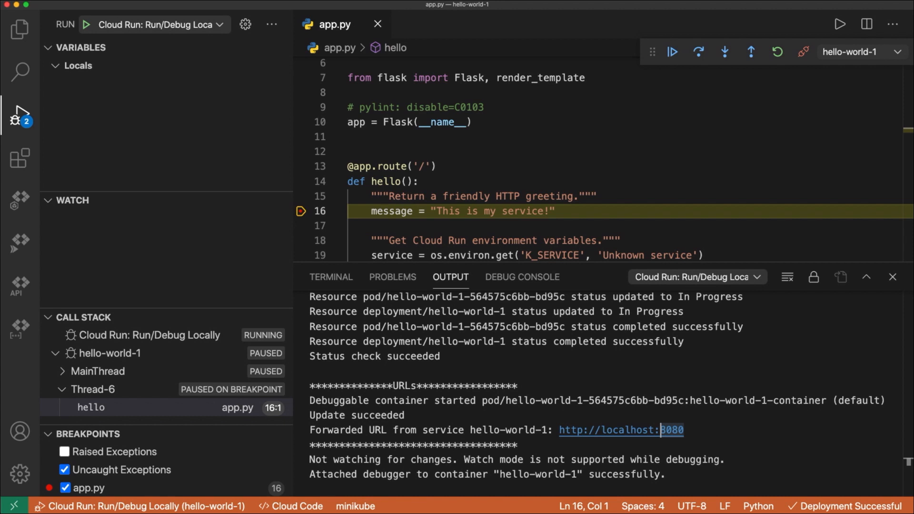
Step over the message, service and revision lines watching Variables, then end debugging.
left_click(698, 51)
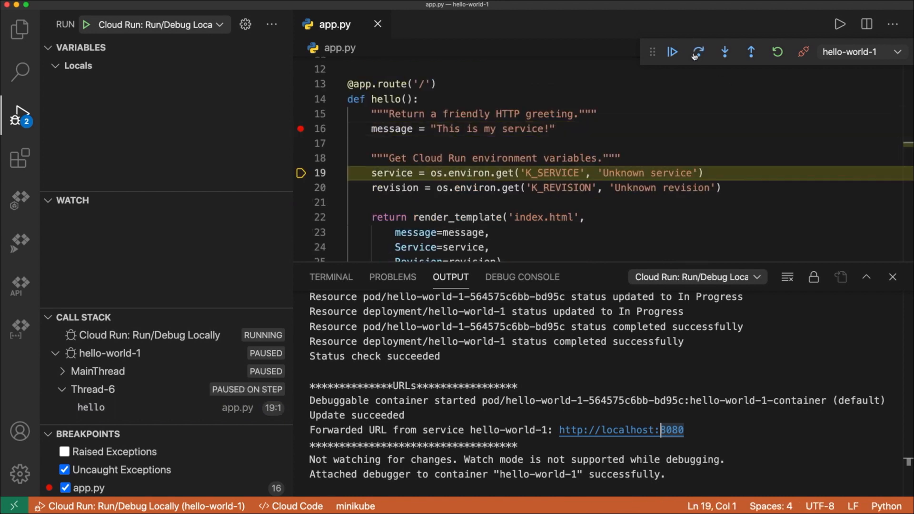
left_click(697, 52)
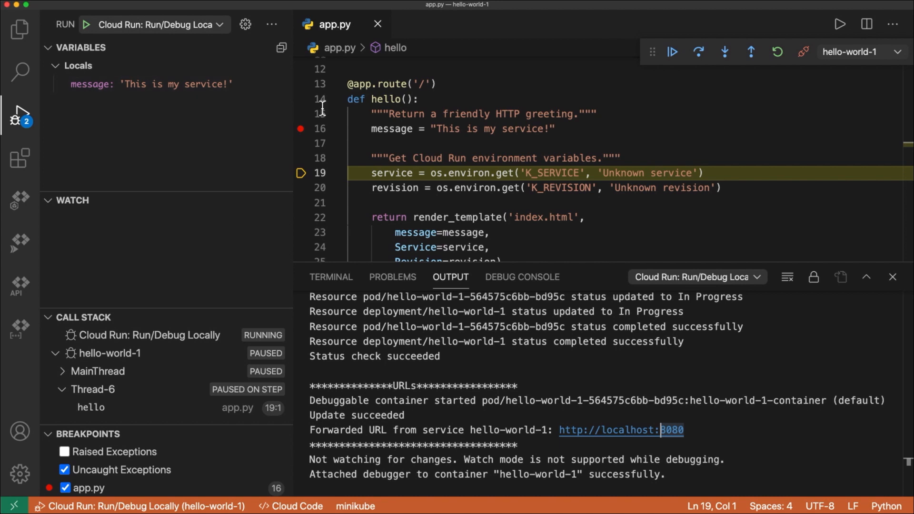
left_click(698, 52)
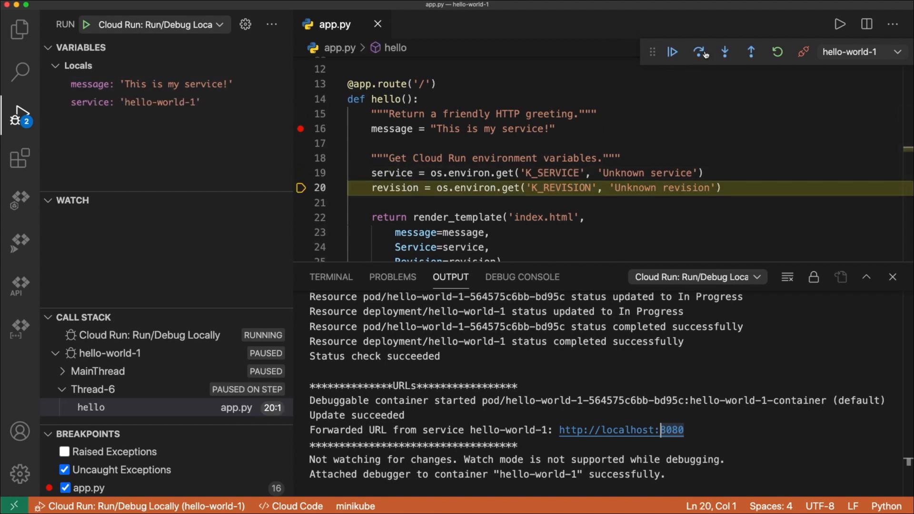
mouse_move(725, 52)
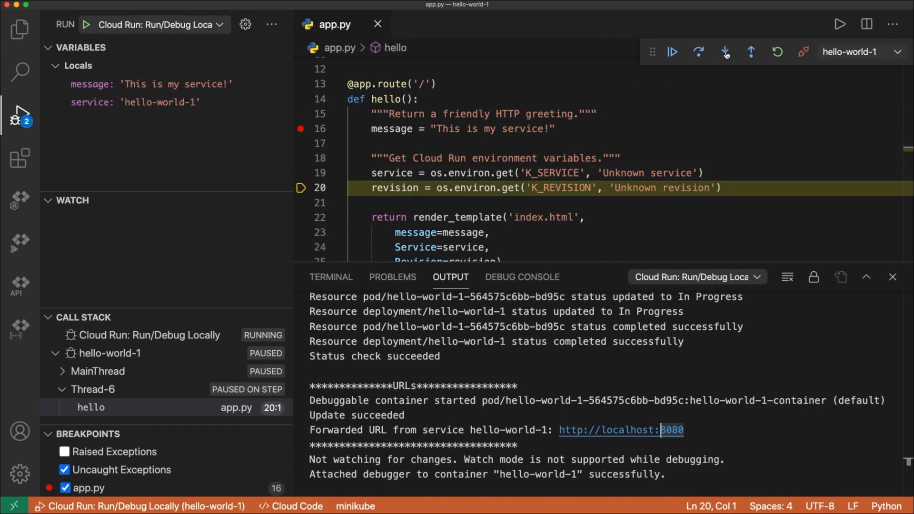
left_click(725, 51)
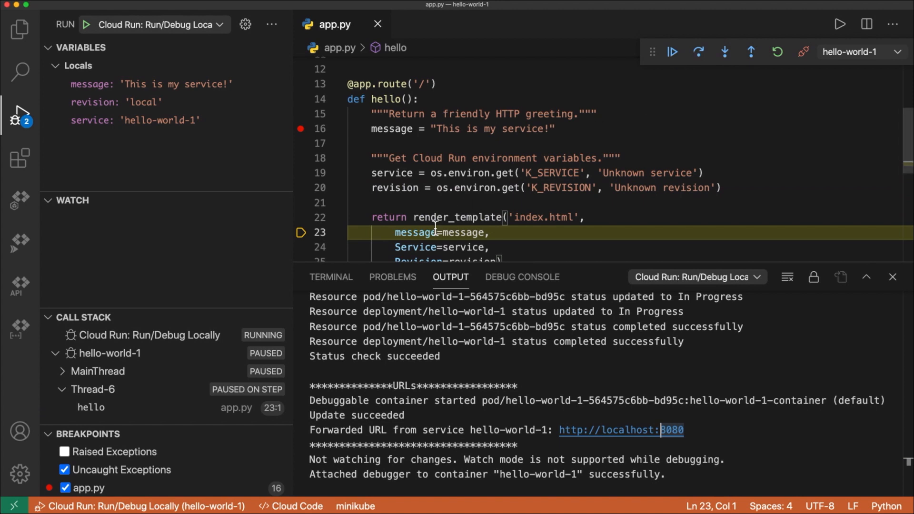
left_click(673, 51)
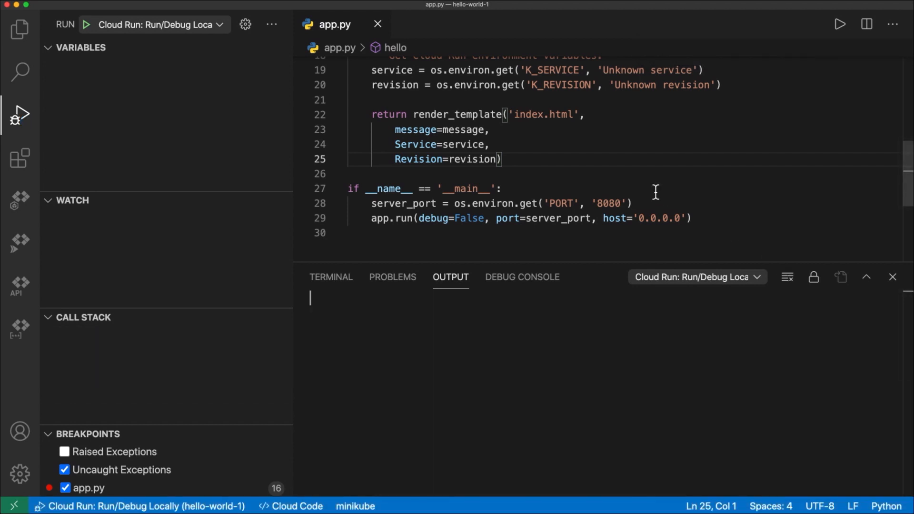
mouse_move(48, 245)
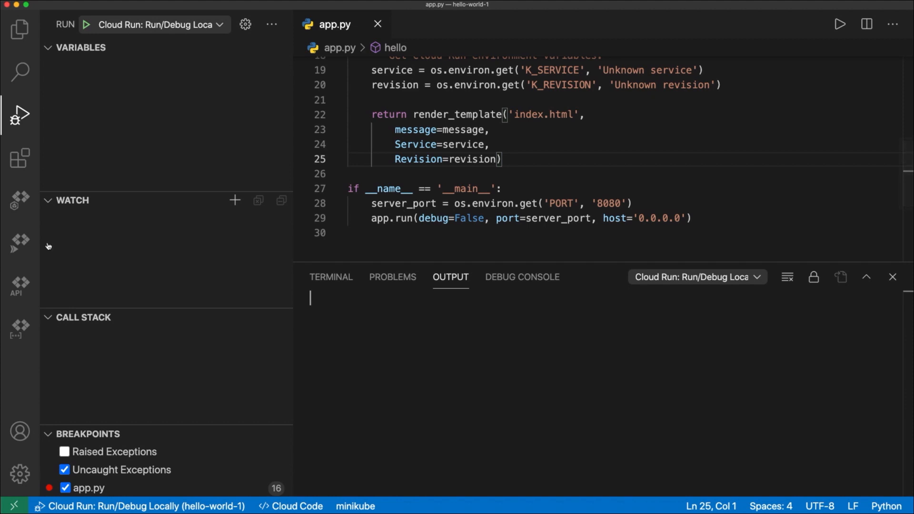
Show the Cloud Run explorer listing services like chat-service and euro-to-usd.
left_click(20, 242)
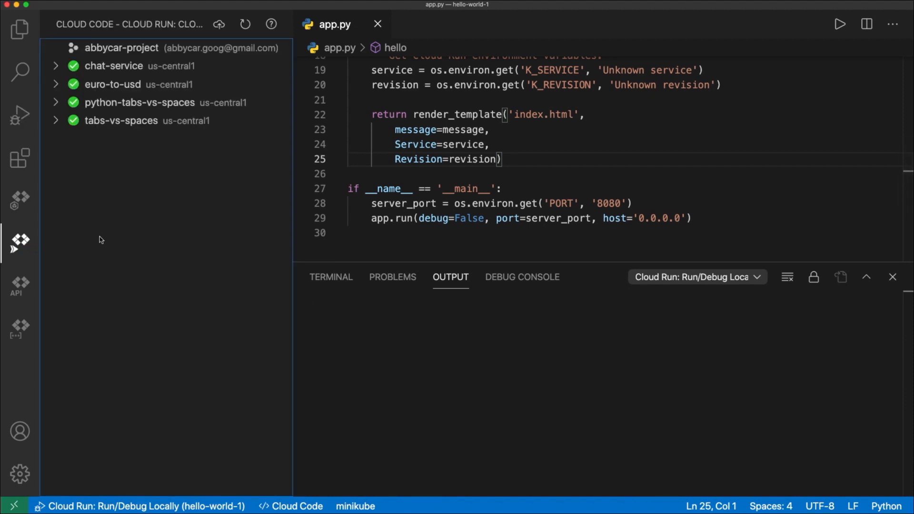
mouse_move(145, 159)
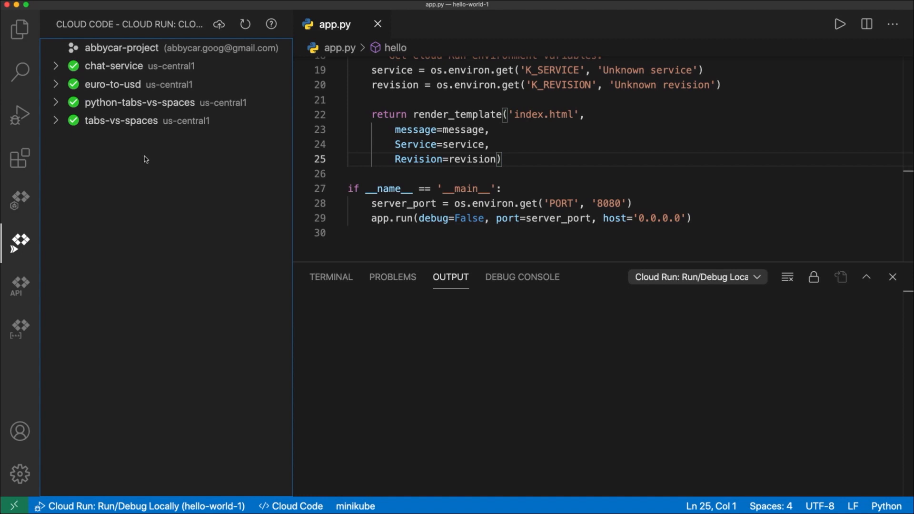
mouse_move(151, 66)
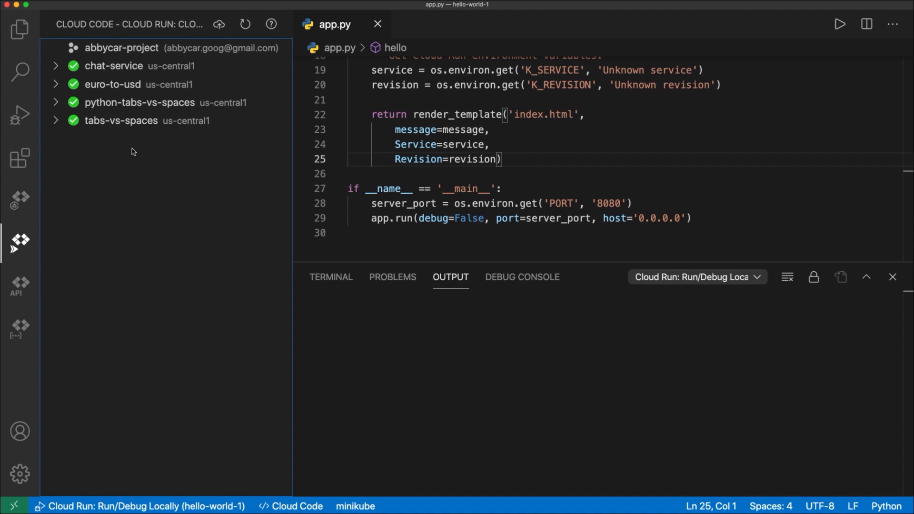
mouse_move(165, 149)
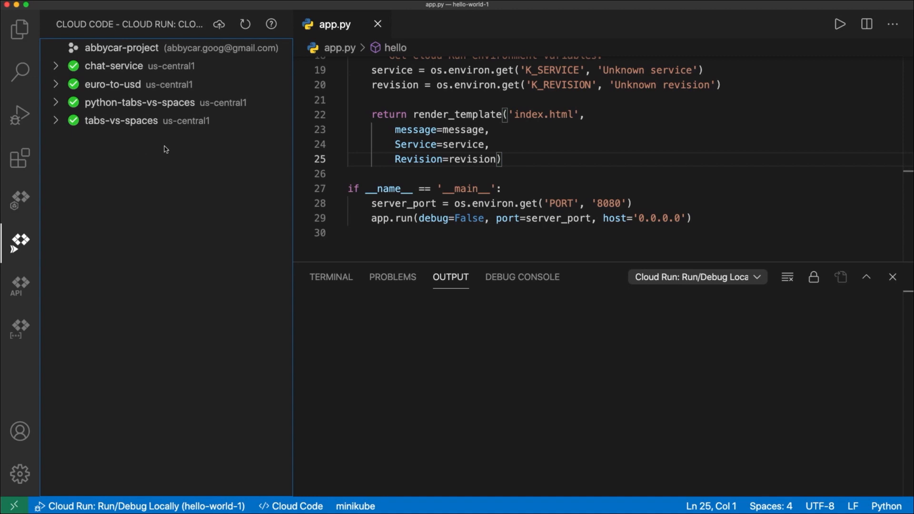
mouse_move(219, 24)
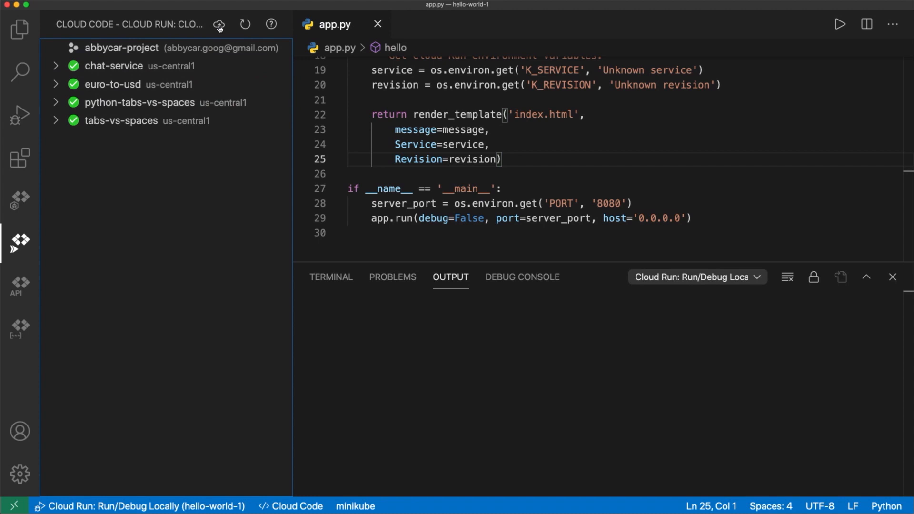
mouse_move(218, 24)
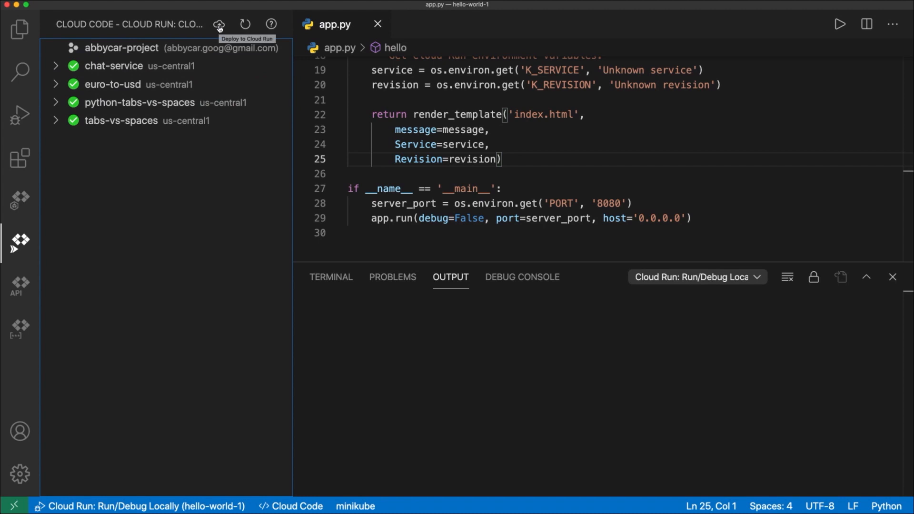
left_click(219, 24)
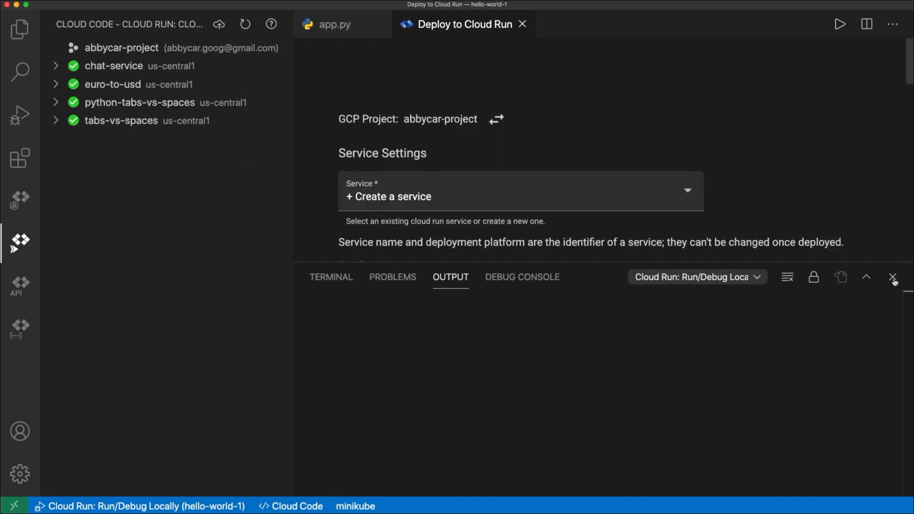
left_click(892, 277)
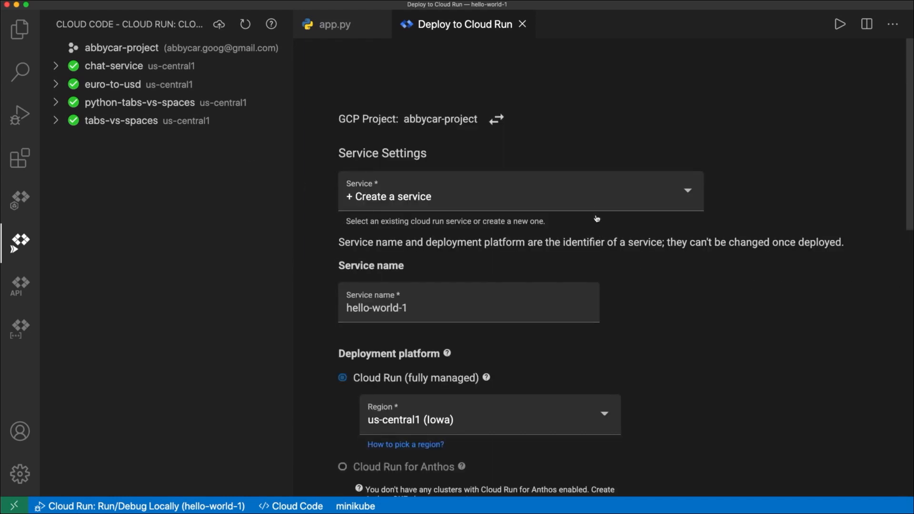
left_click(521, 192)
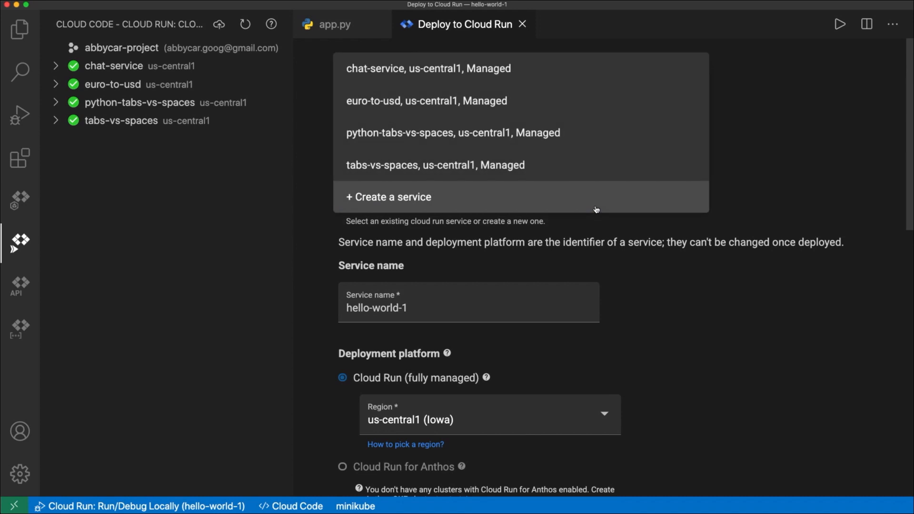
mouse_move(577, 199)
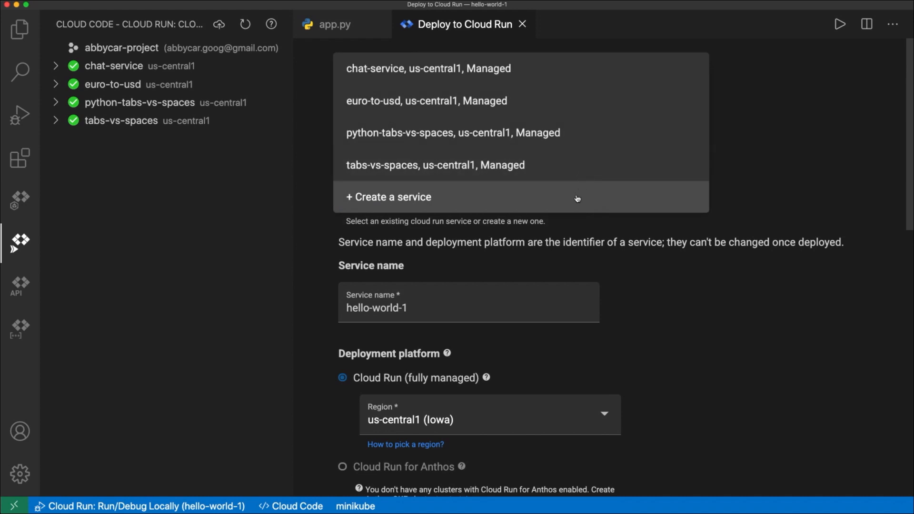
left_click(388, 196)
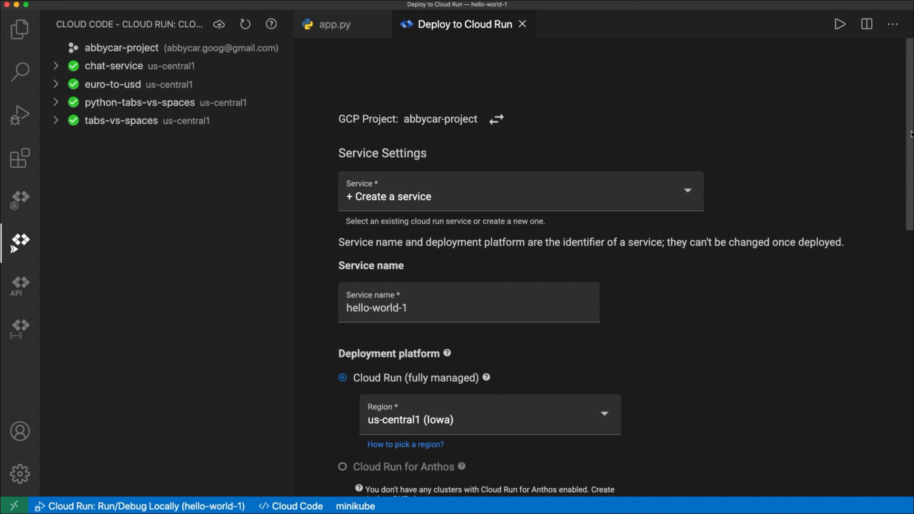
scroll("down", 3)
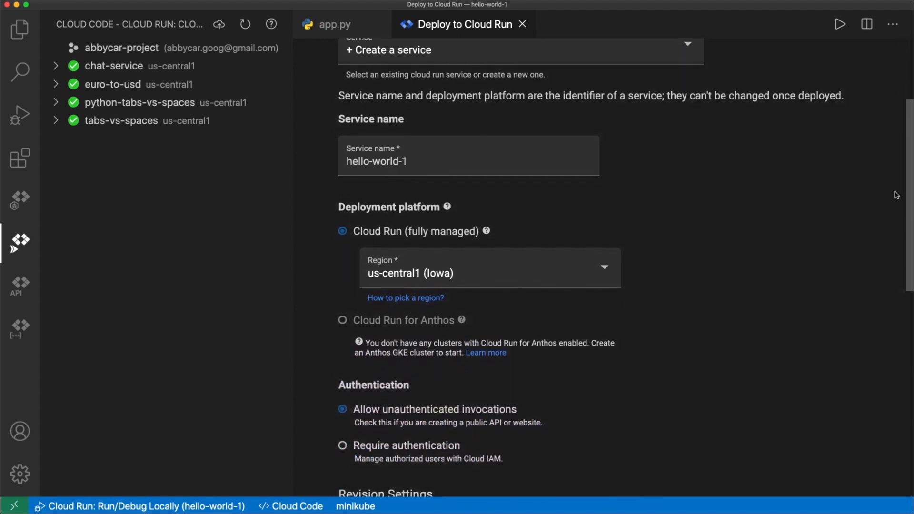
scroll("down", 3)
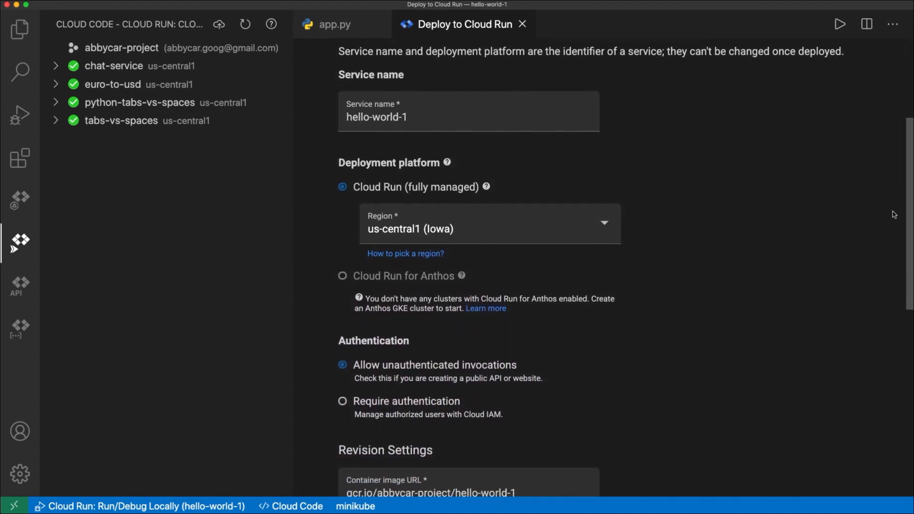
mouse_move(440, 183)
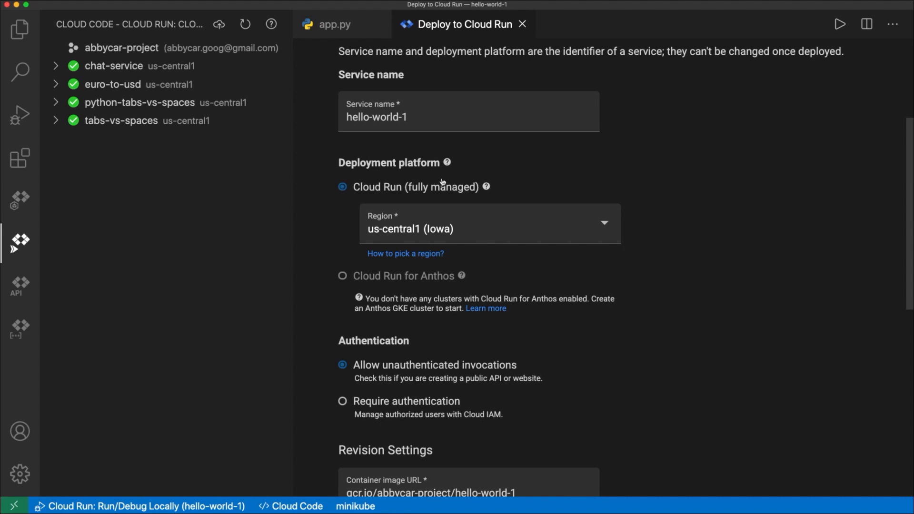
mouse_move(508, 277)
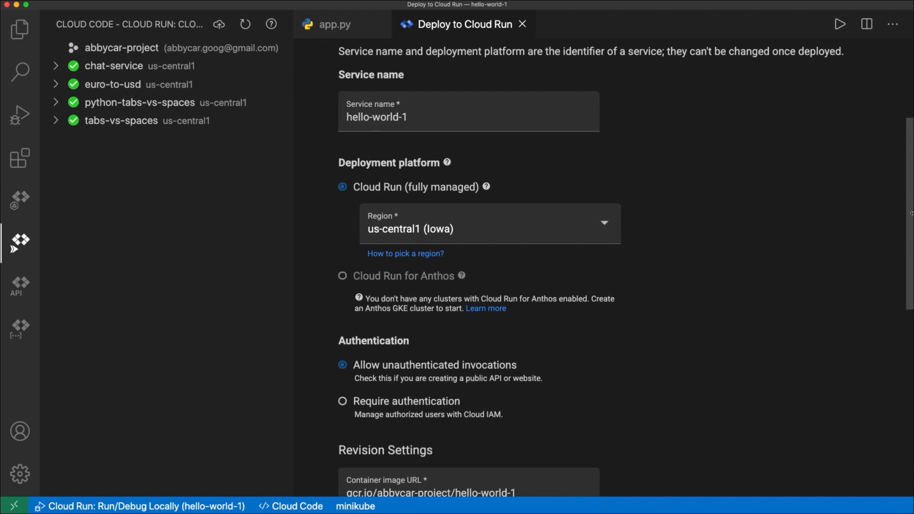
scroll("down", 3)
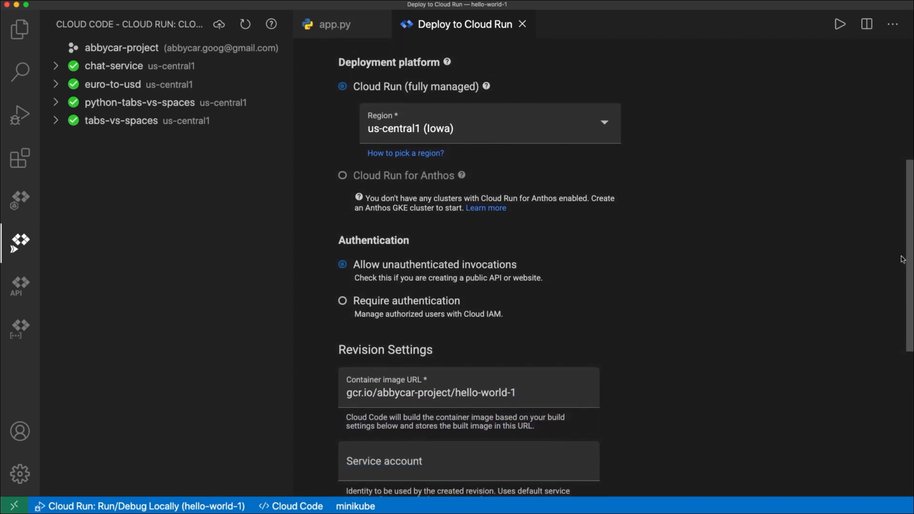
scroll("down", 3)
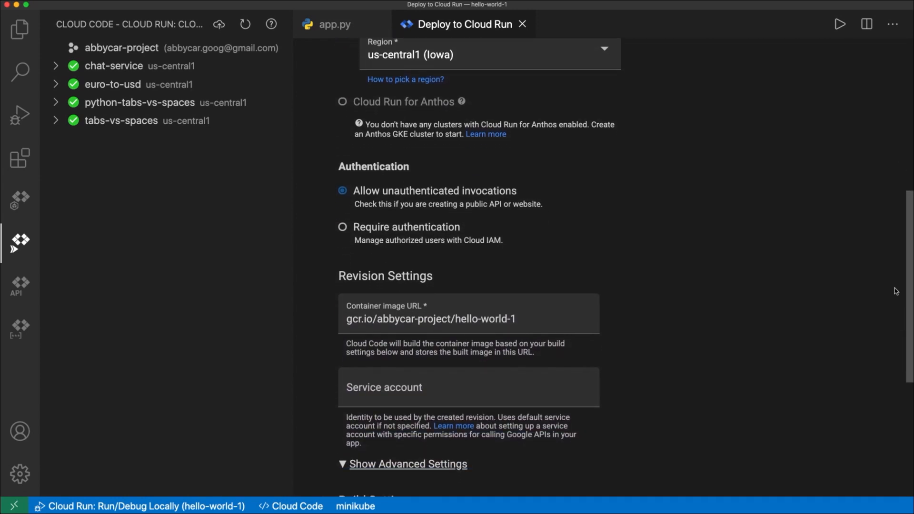
scroll("down", 3)
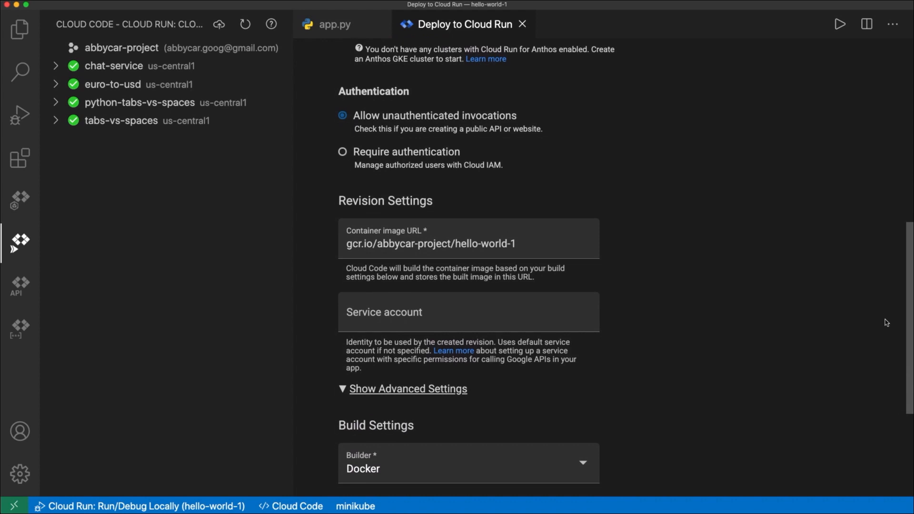
scroll("down", 3)
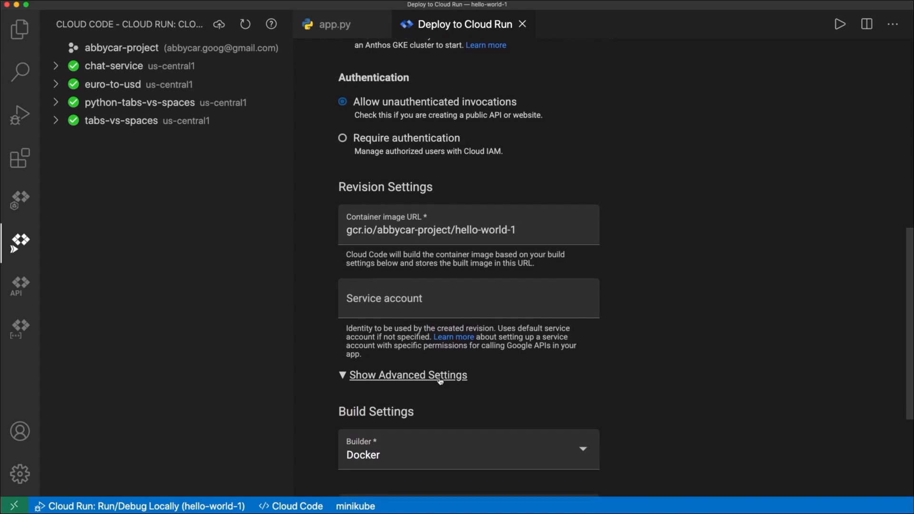
Review advanced revision settings, Environment Variables and Cloud SQL Connections for the deployment.
left_click(409, 375)
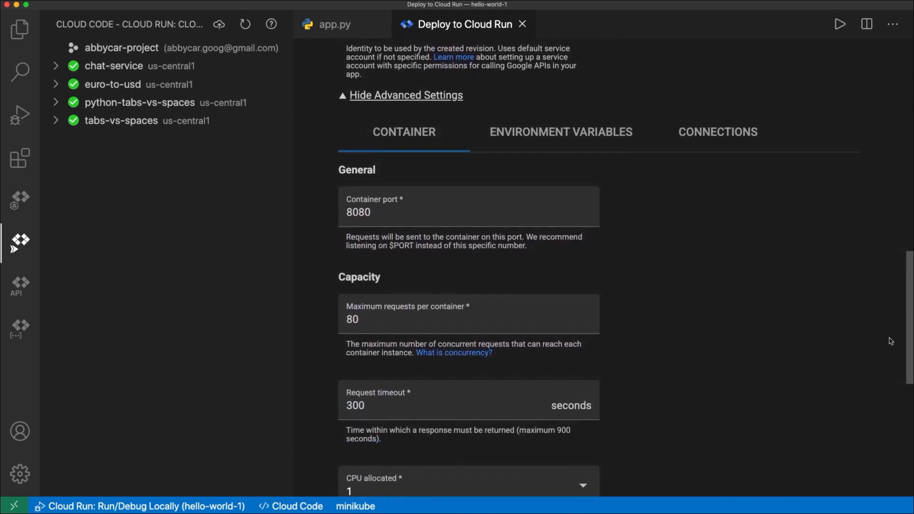
scroll("down", 3)
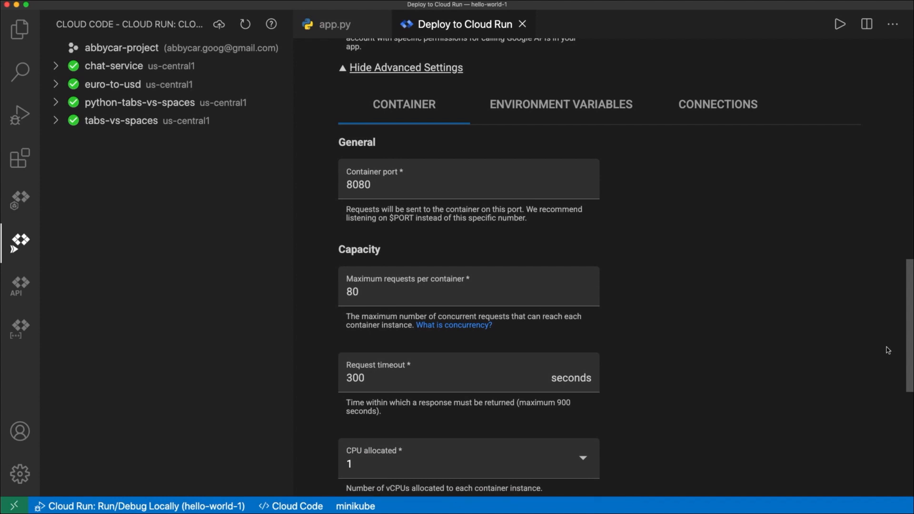
scroll("down", 3)
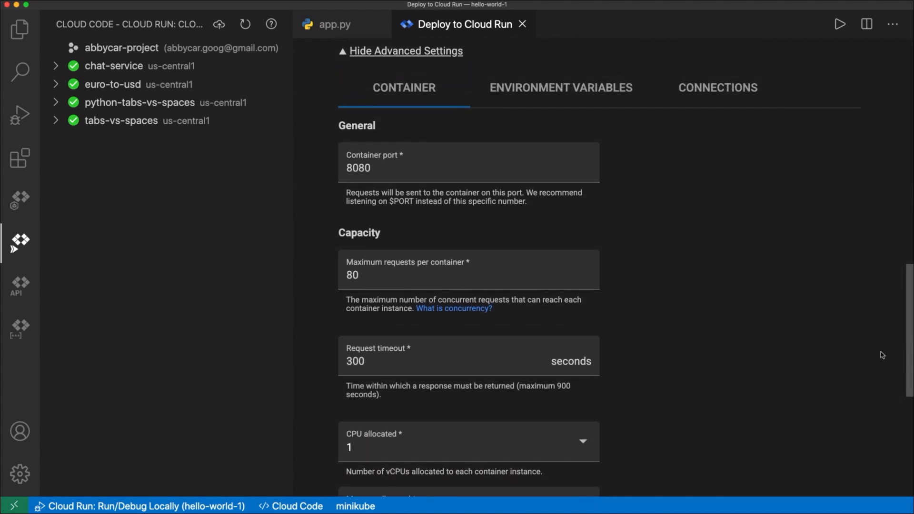
left_click(559, 87)
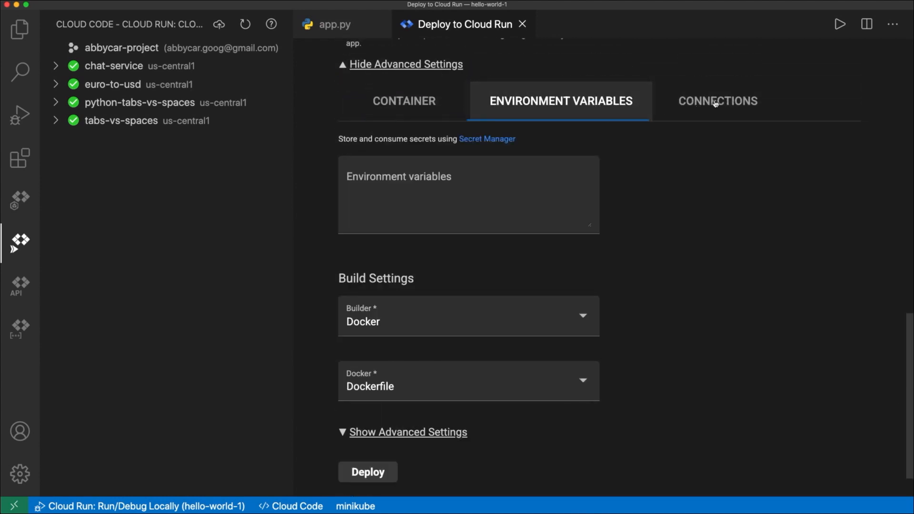
left_click(718, 100)
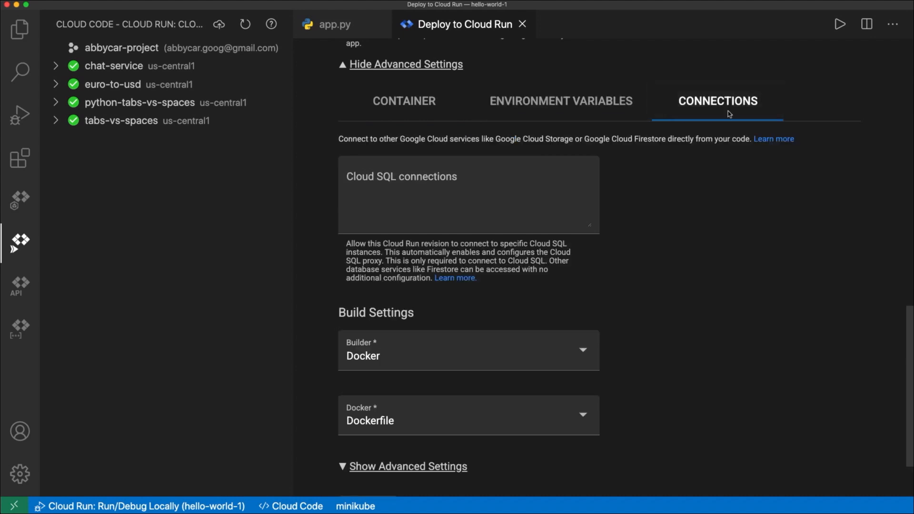
mouse_move(781, 169)
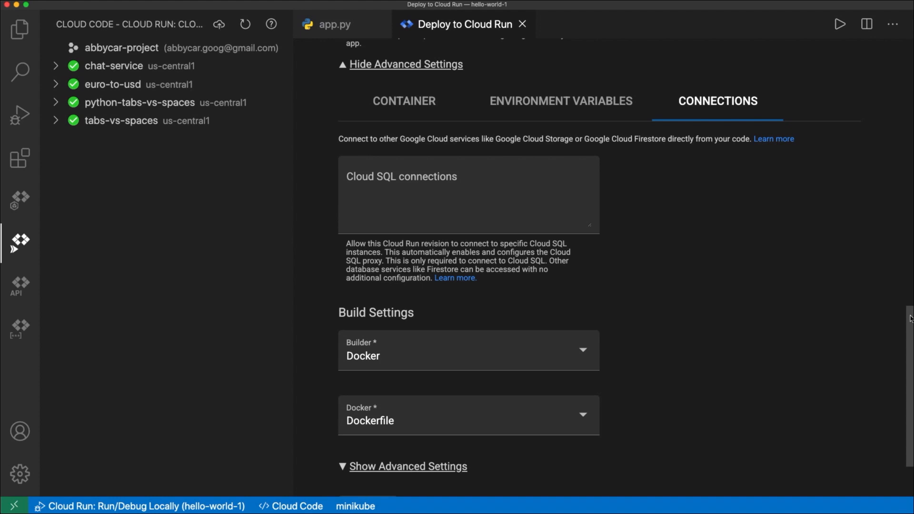
Deploy hello-world-1 to Cloud Run built with Buildpacks from requirements.txt.
scroll("down", 3)
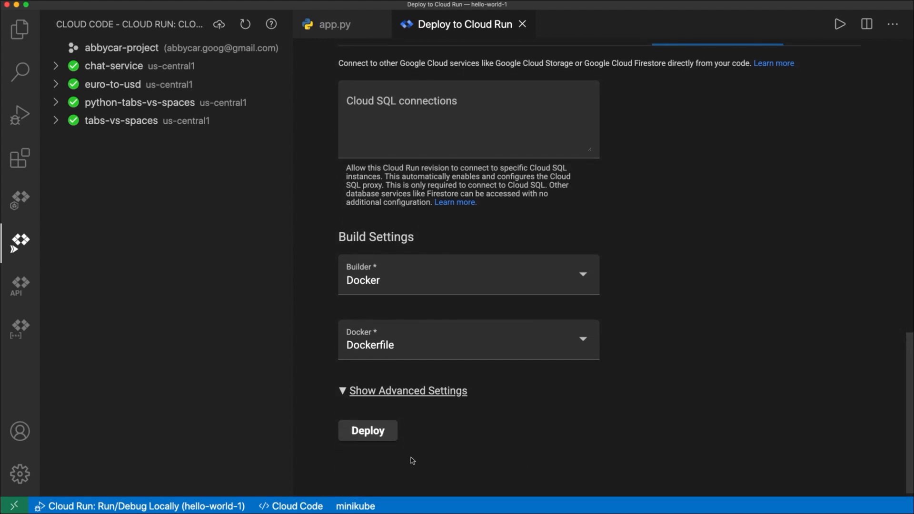
mouse_move(512, 273)
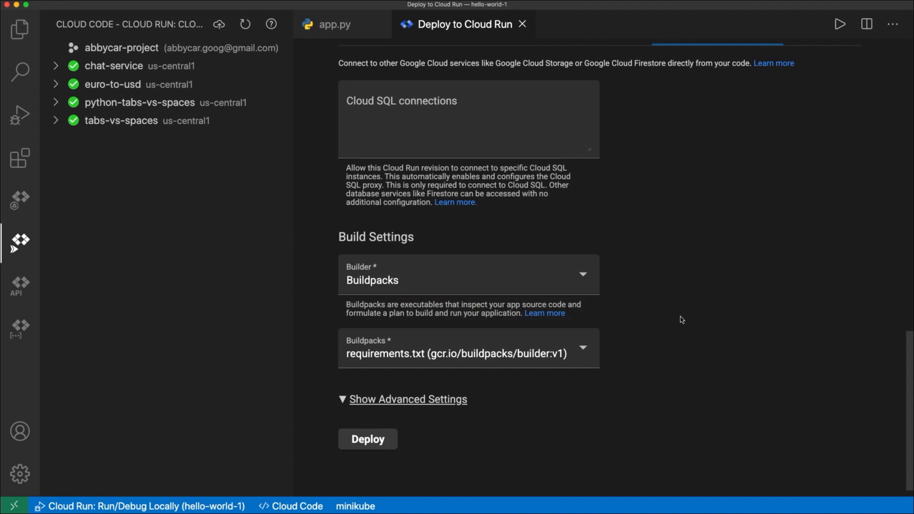
left_click(368, 438)
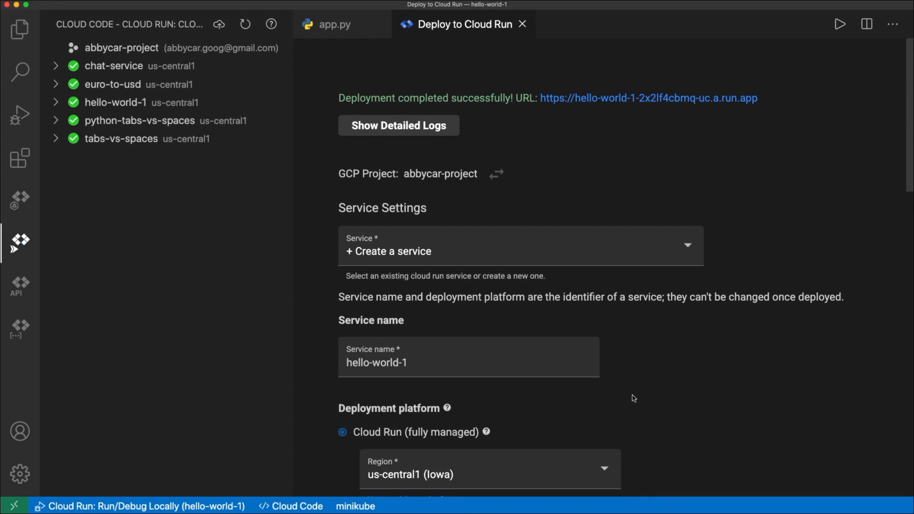
mouse_move(189, 103)
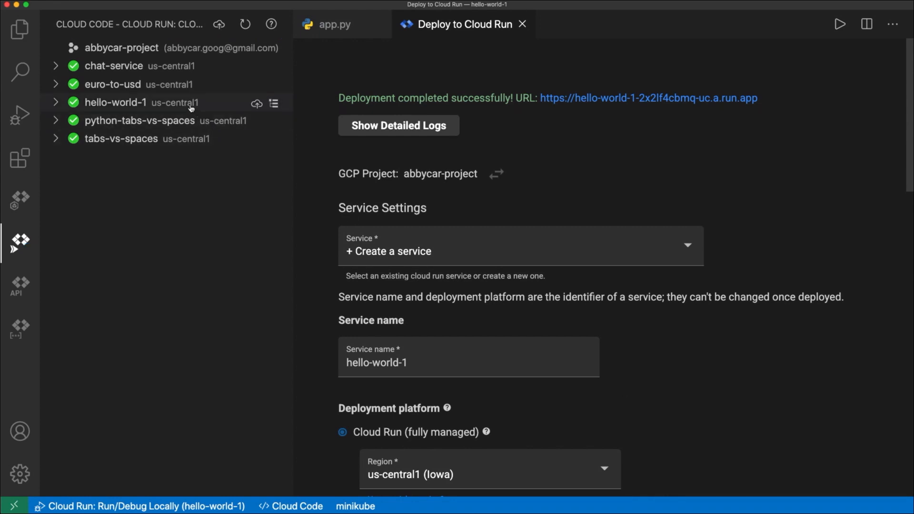
mouse_move(560, 115)
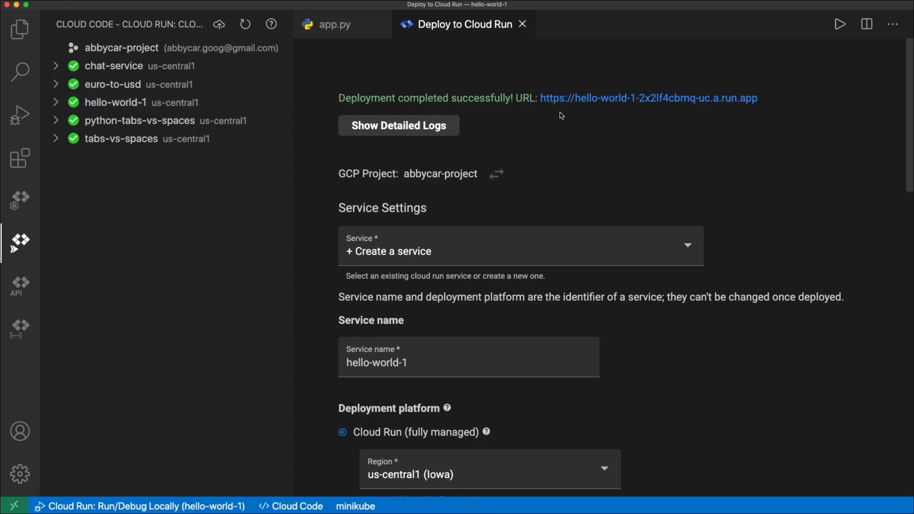
Follow the deployed hello-world-1 service URL link from the Cloud Run deploy panel.
left_click(648, 98)
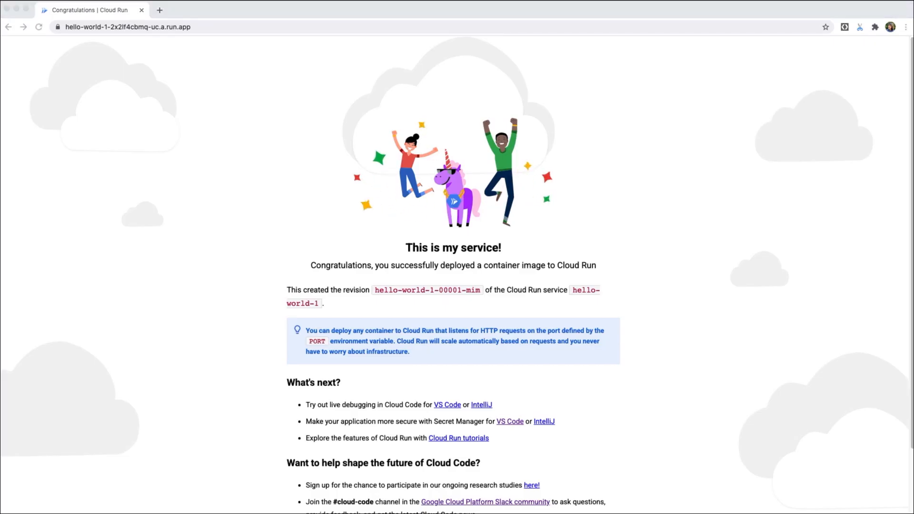
Return from the 'This is my service!' Chrome tab to Visual Studio Code.
left_click(128, 27)
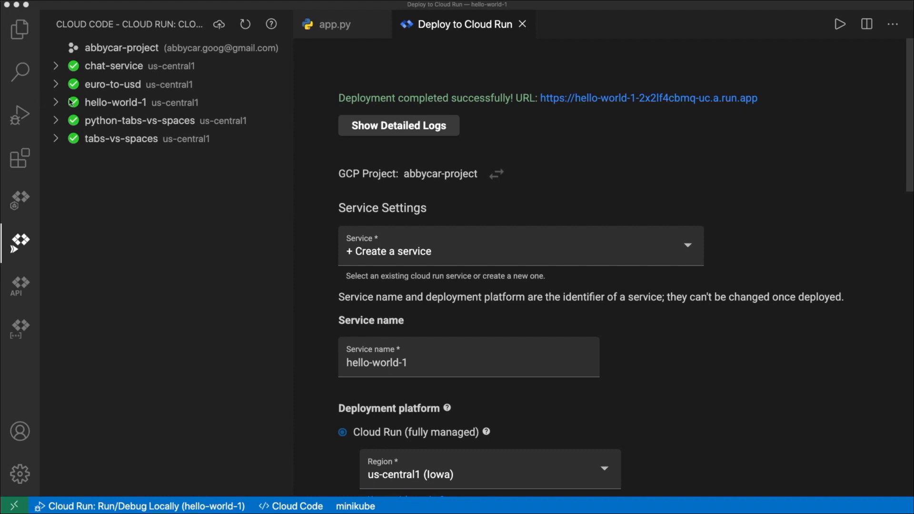
Expand hello-world-1 to its revision hello-world-1-00001-mim and select its Properties.
left_click(115, 103)
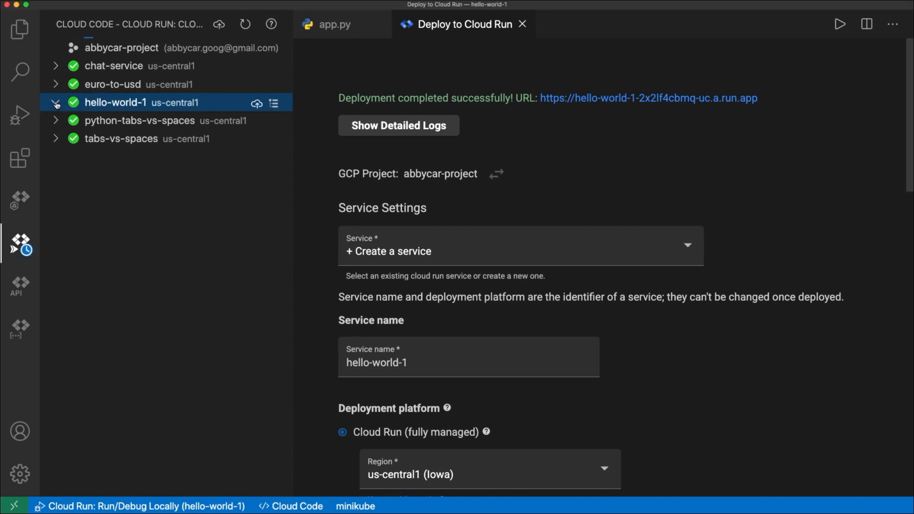
left_click(57, 102)
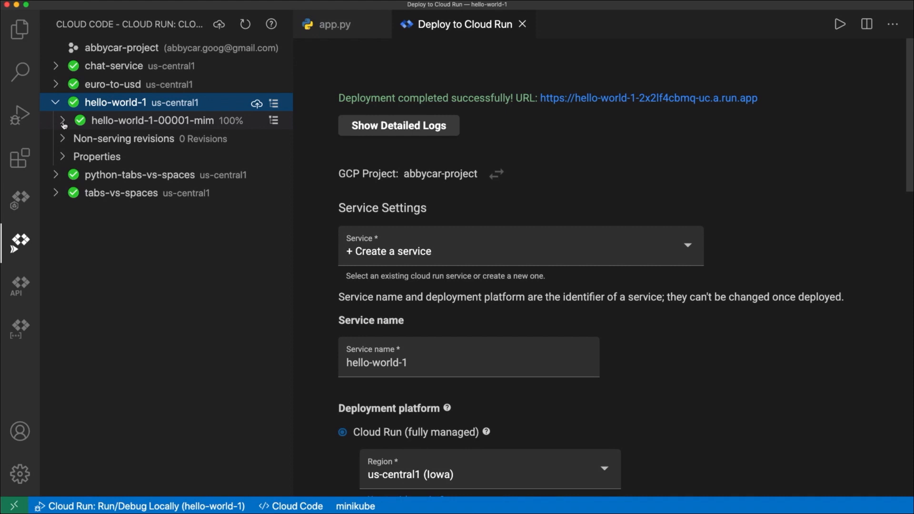
left_click(63, 121)
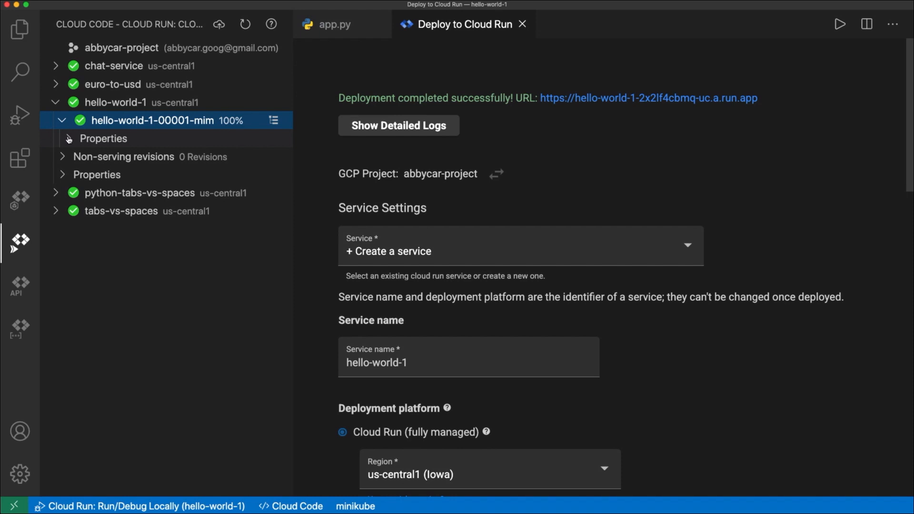
left_click(103, 138)
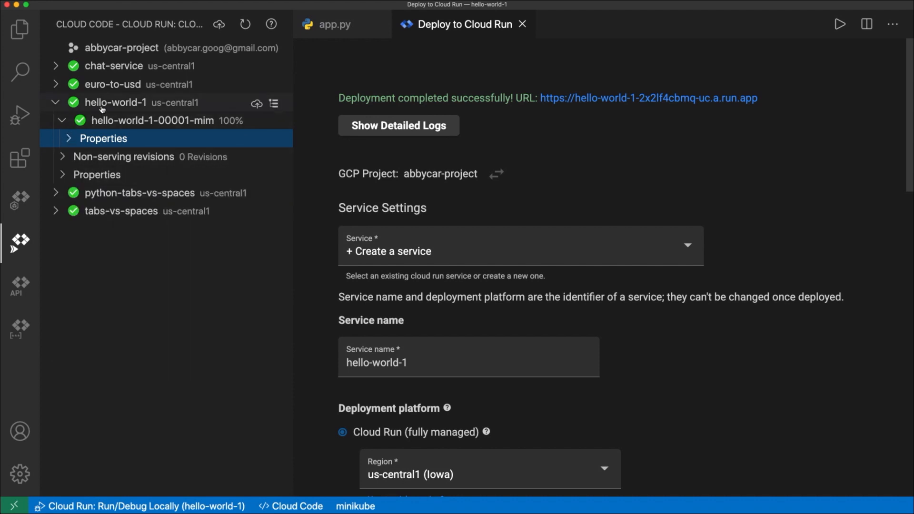
Show the context actions menu for the hello-world-1 service.
right_click(116, 102)
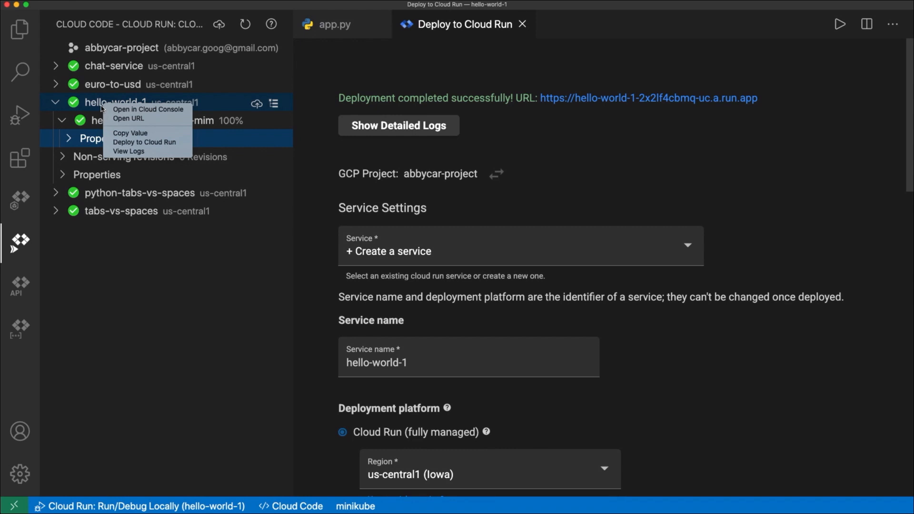
mouse_move(128, 118)
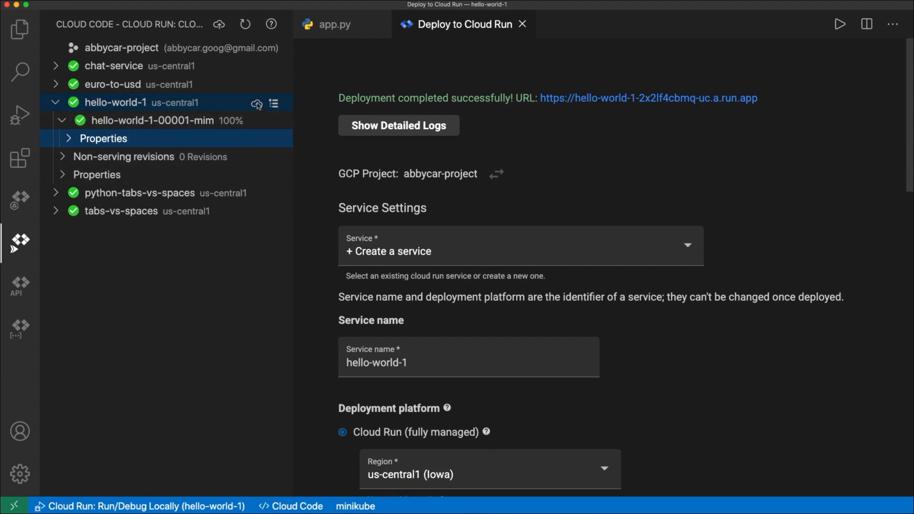
mouse_move(274, 104)
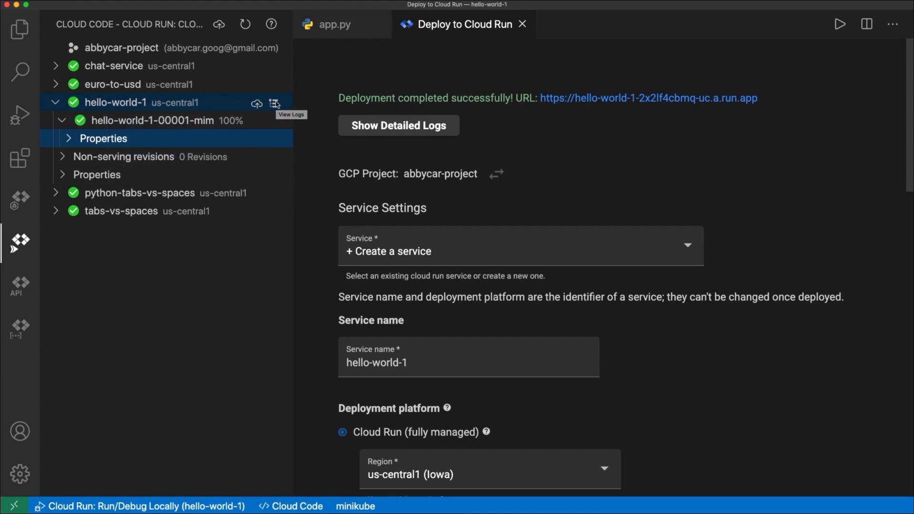